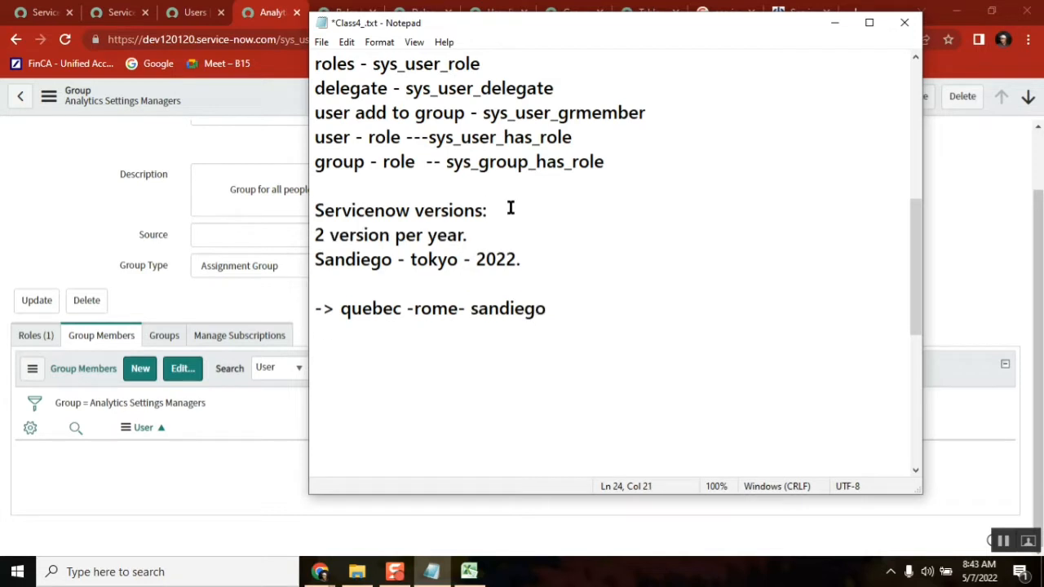
Highlight quebec and sandiego on the release-order arrow line while explaining.
double_click(509, 308)
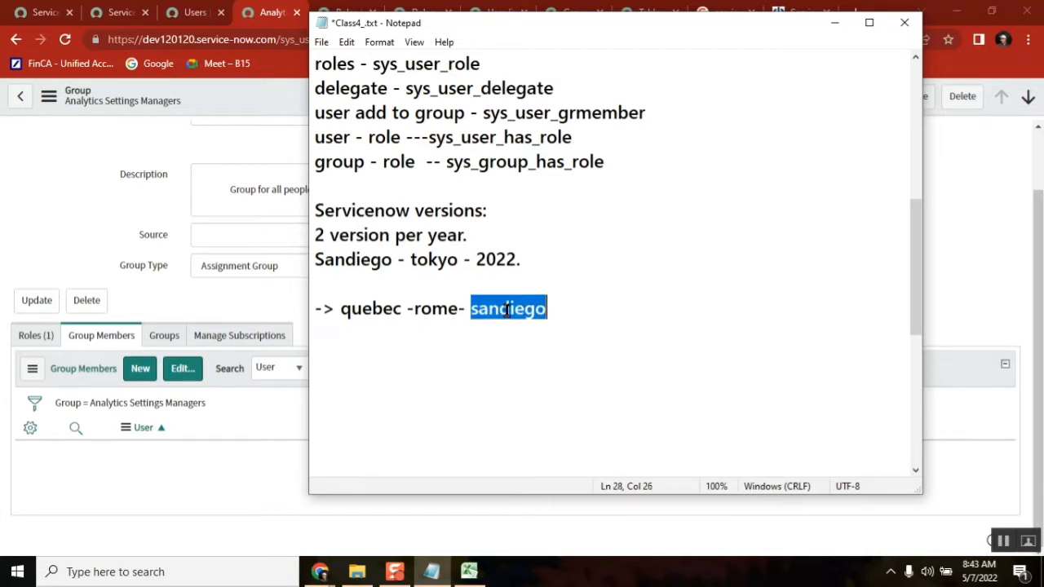
double_click(372, 308)
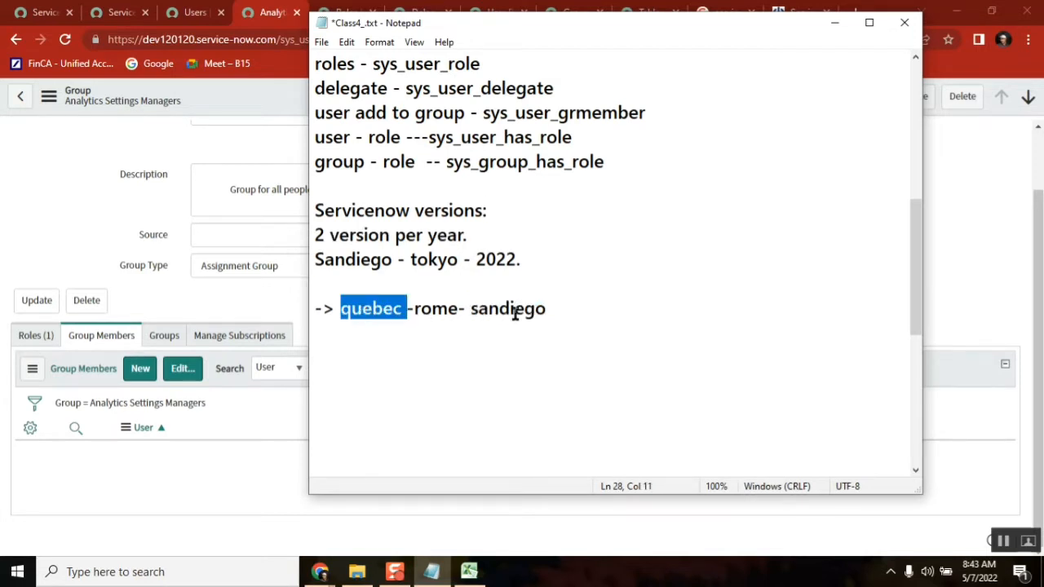
double_click(508, 308)
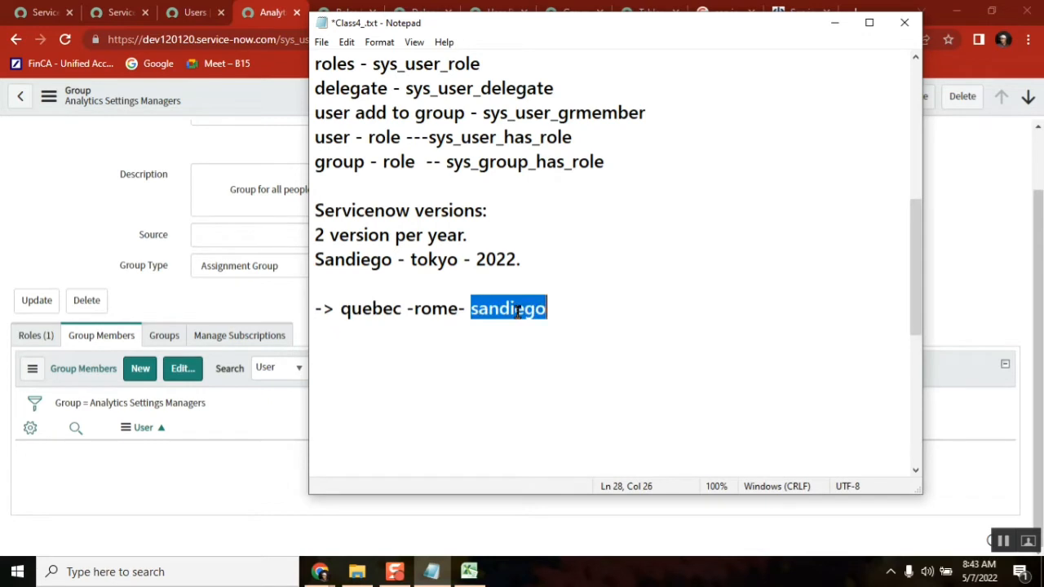
double_click(372, 308)
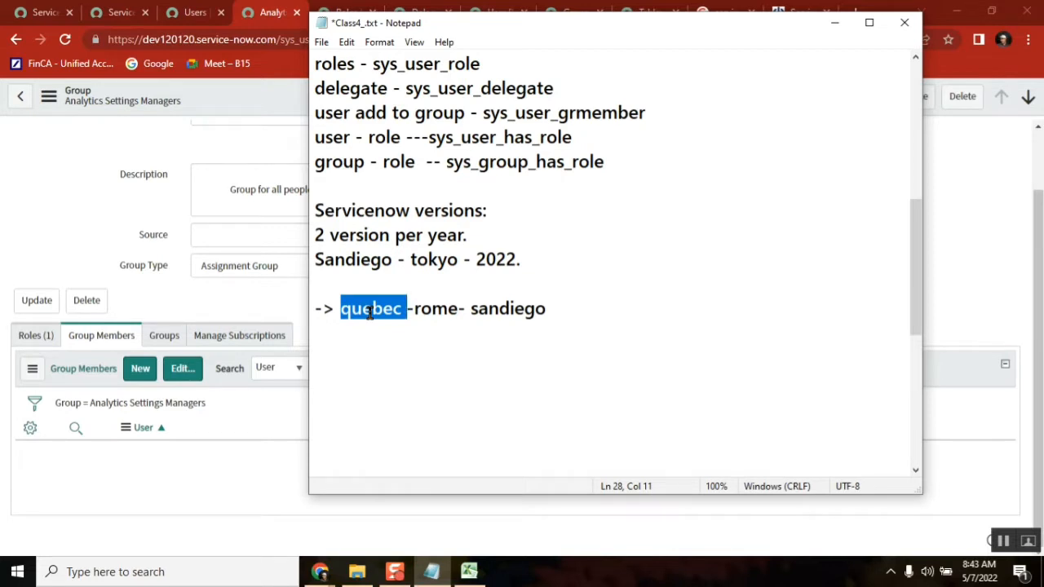
double_click(509, 308)
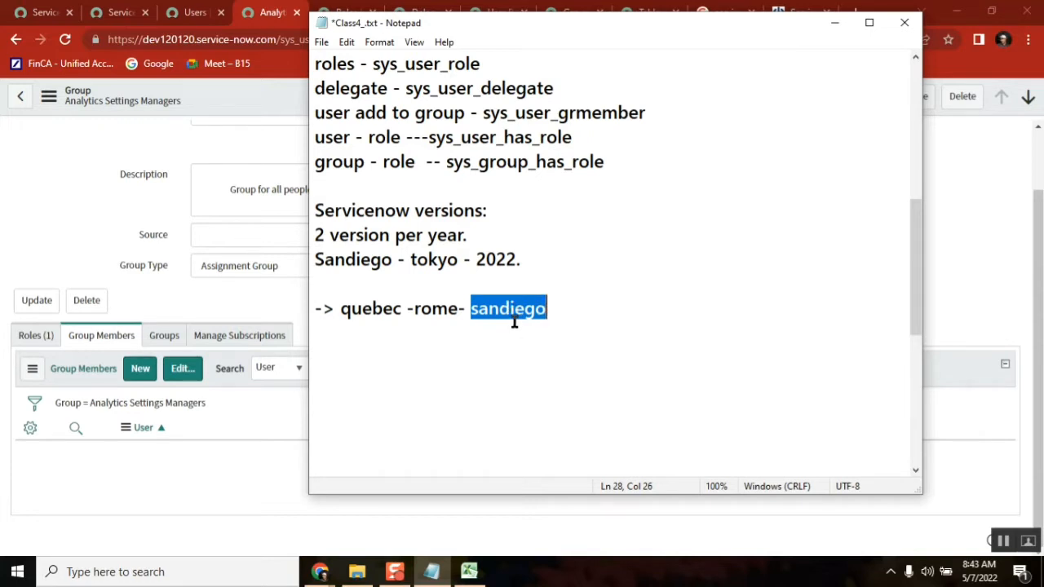
Remove the lowercase q from quebec, leaving uebec on the arrow line.
click(362, 308)
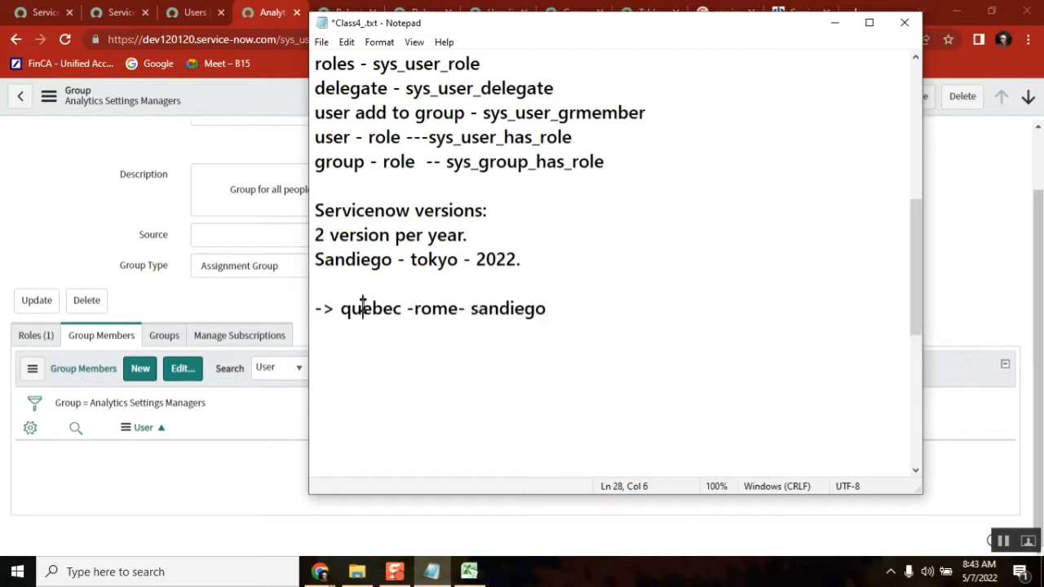
click(553, 308)
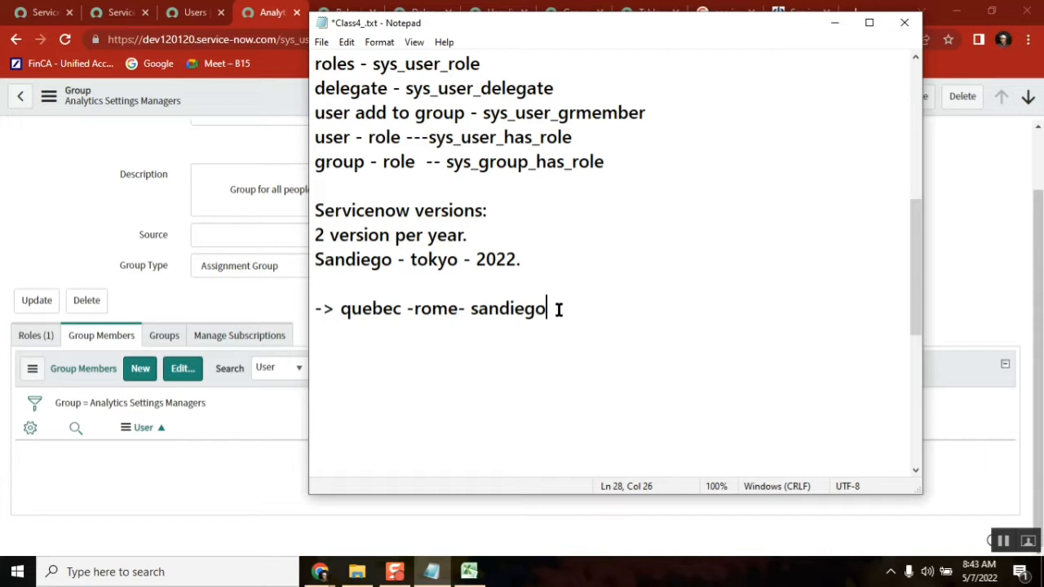
mouse_move(514, 308)
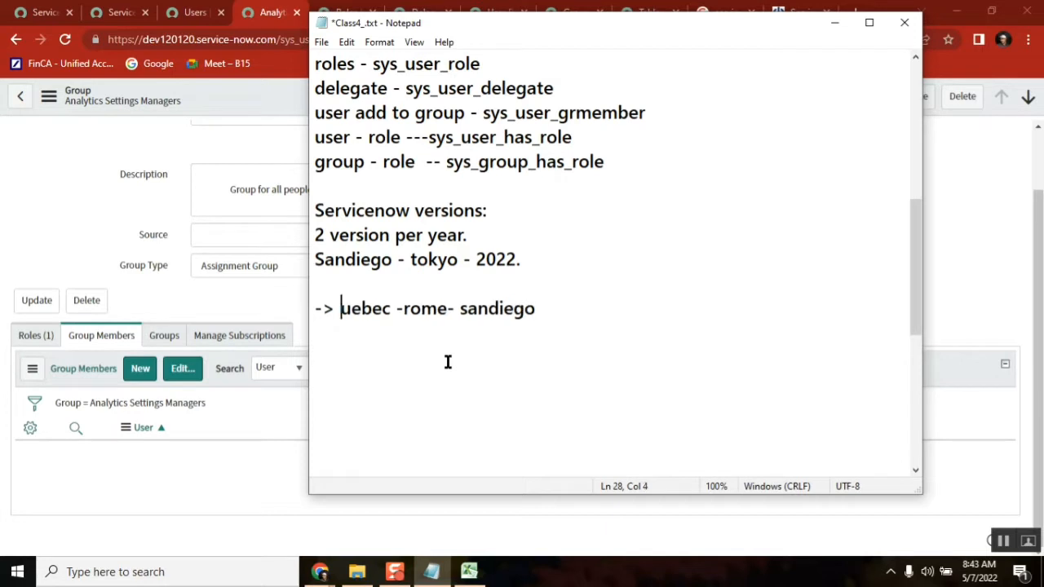
Capitalise Quebec and start a new arrow line '->' below it.
text(Q)
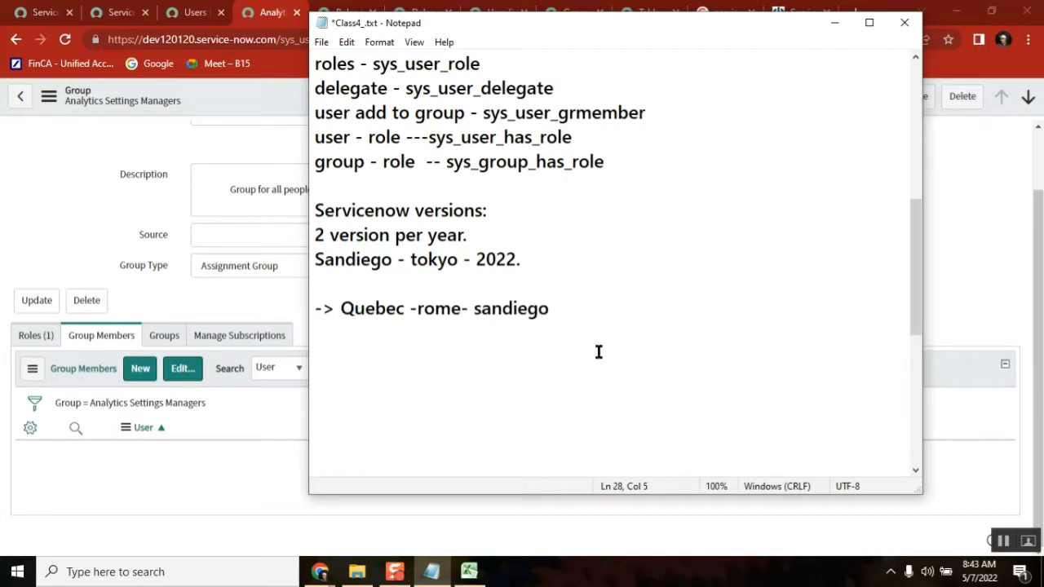
click(568, 306)
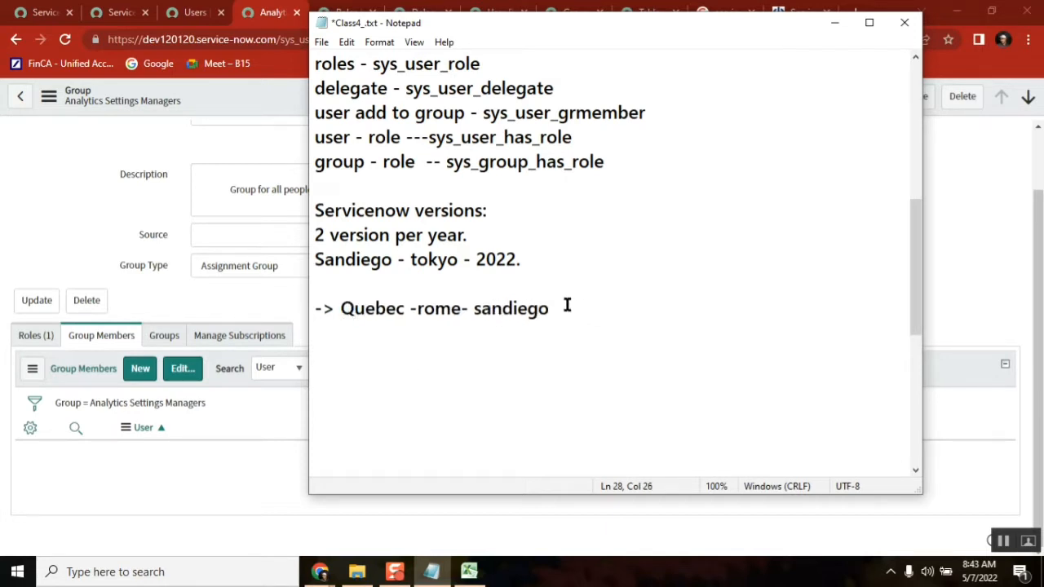
key(Return)
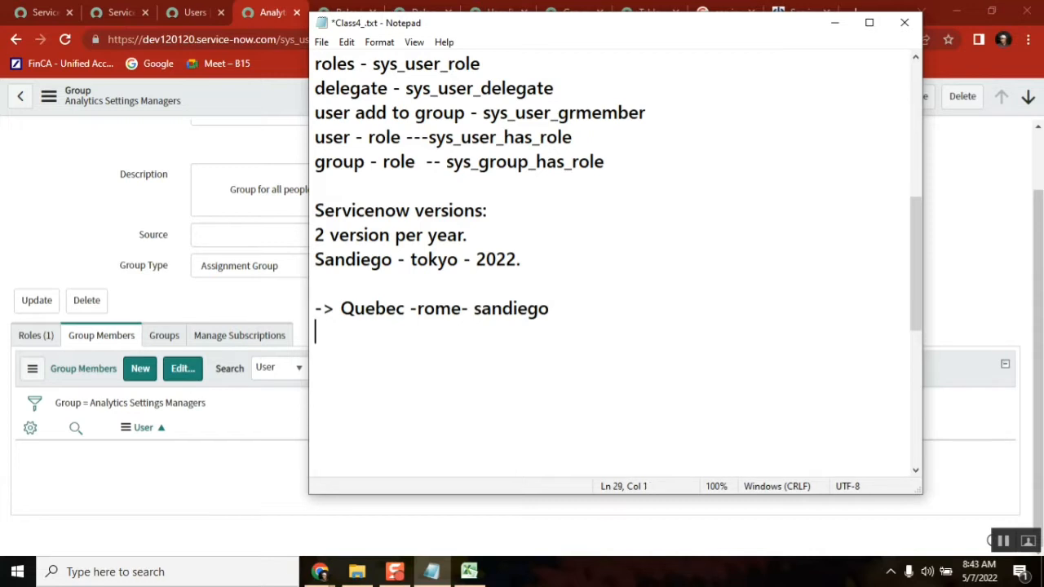
text(-)
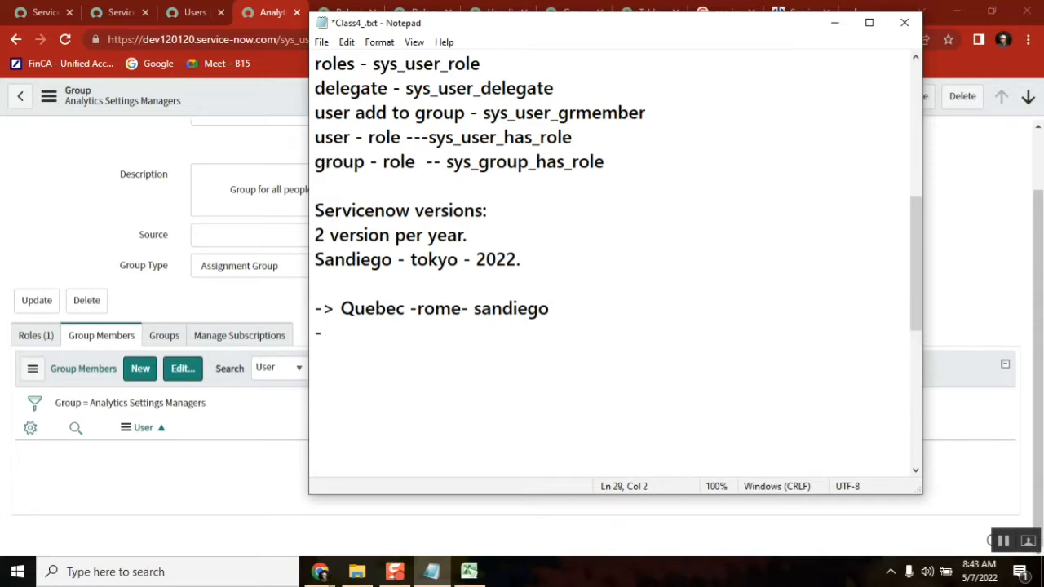
text(>)
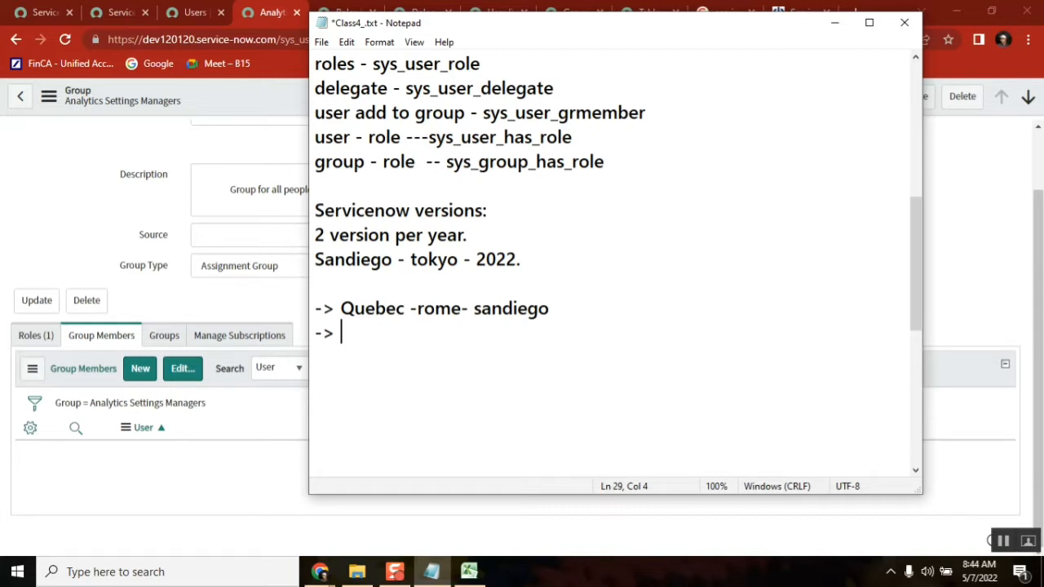
Write '3 years current.version = sandiege - London' on the new arrow line.
text(3 yea)
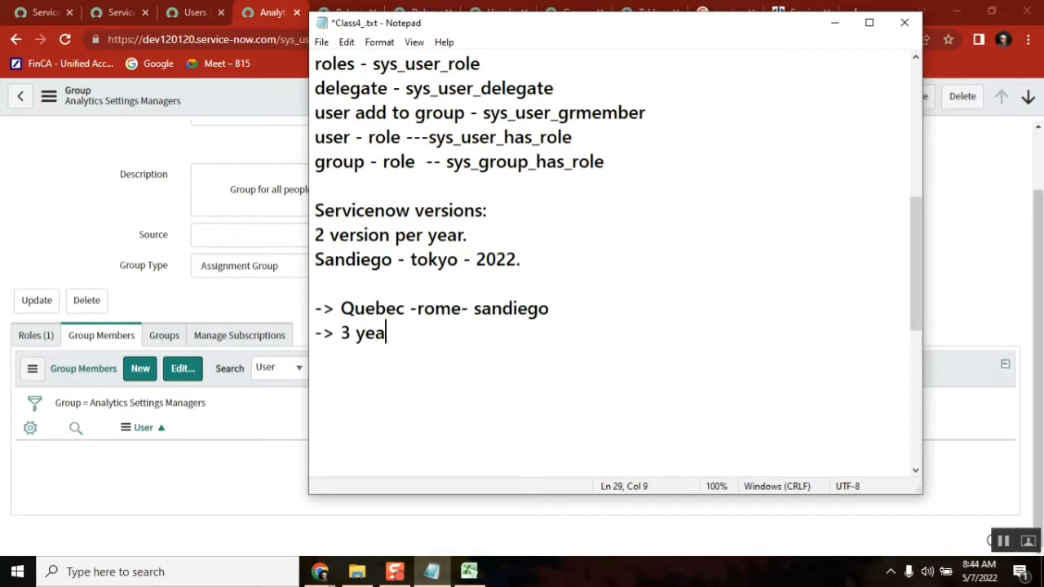
text(rs)
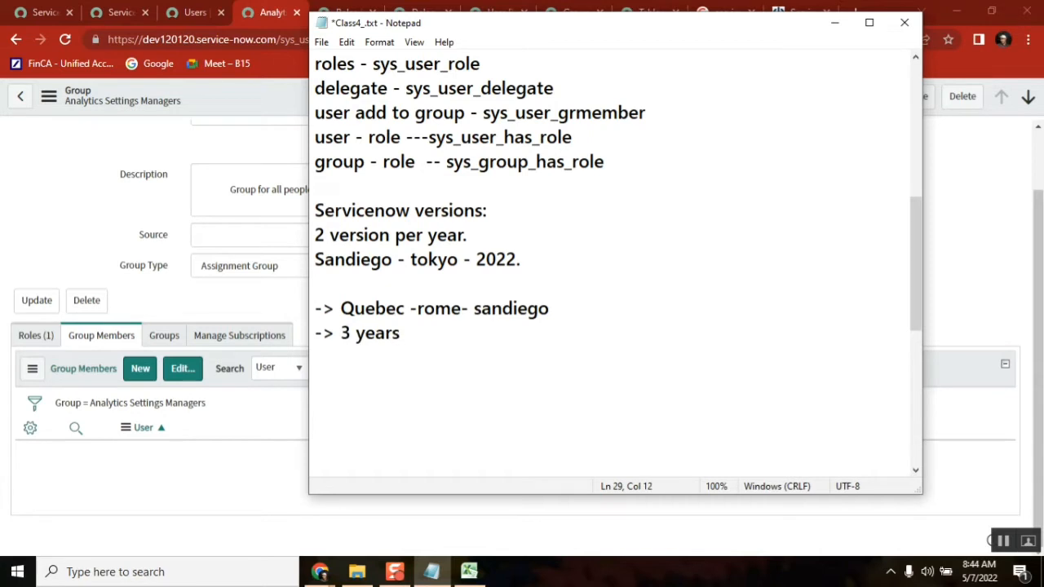
text(curre)
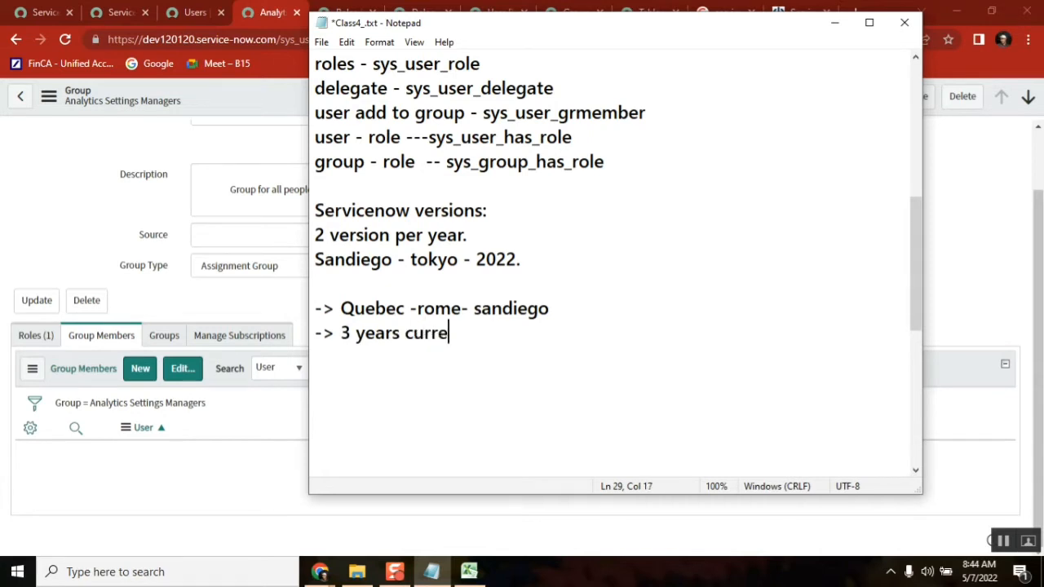
text(nt.ver)
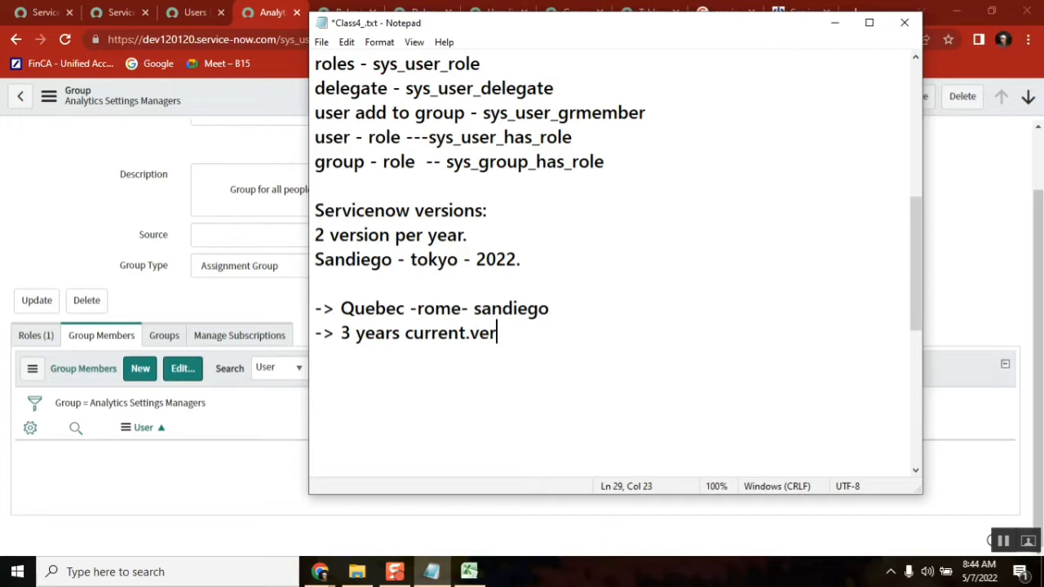
text(sion = s)
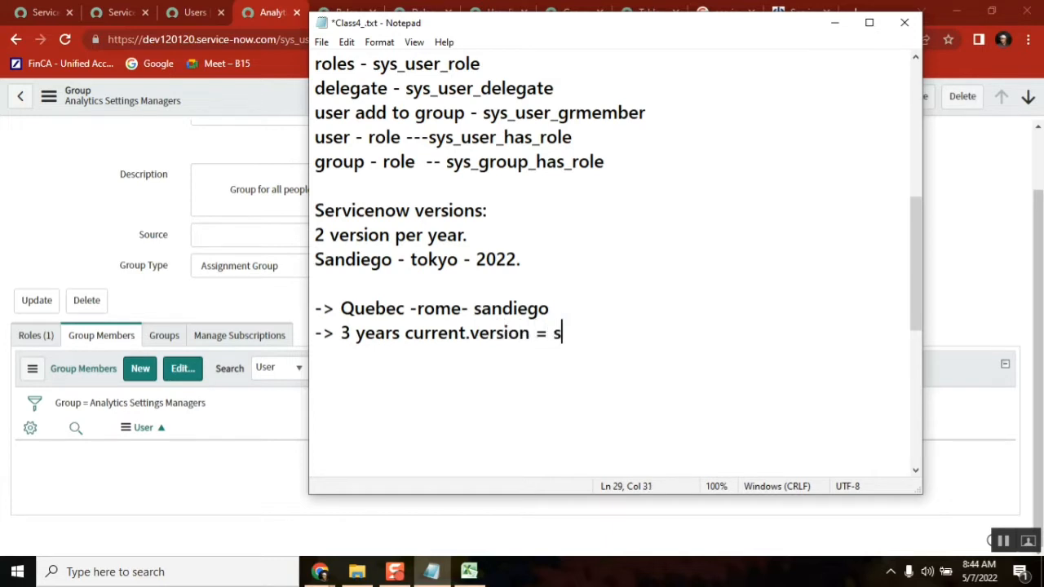
text(andie)
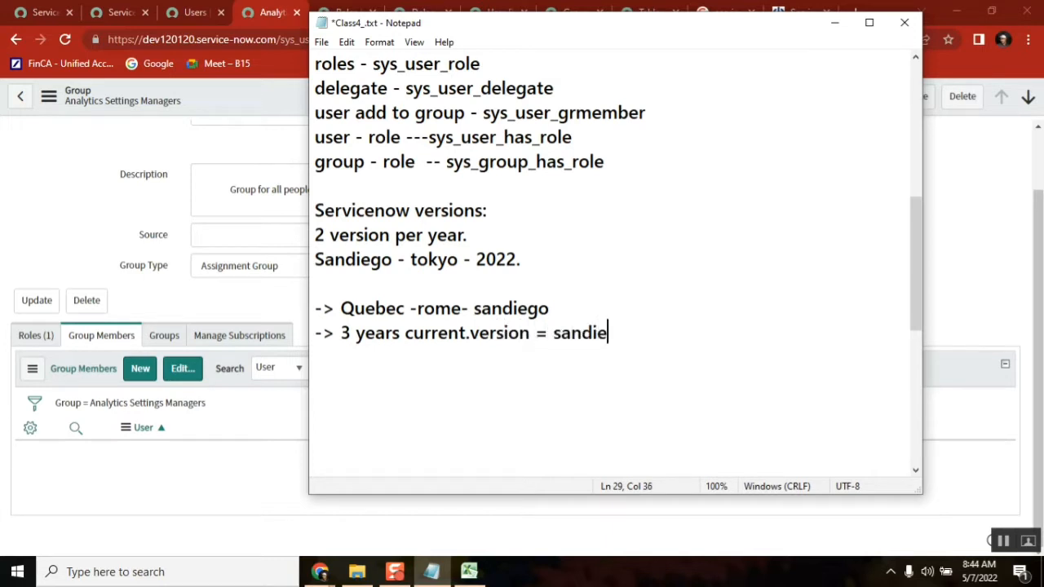
text(ge -)
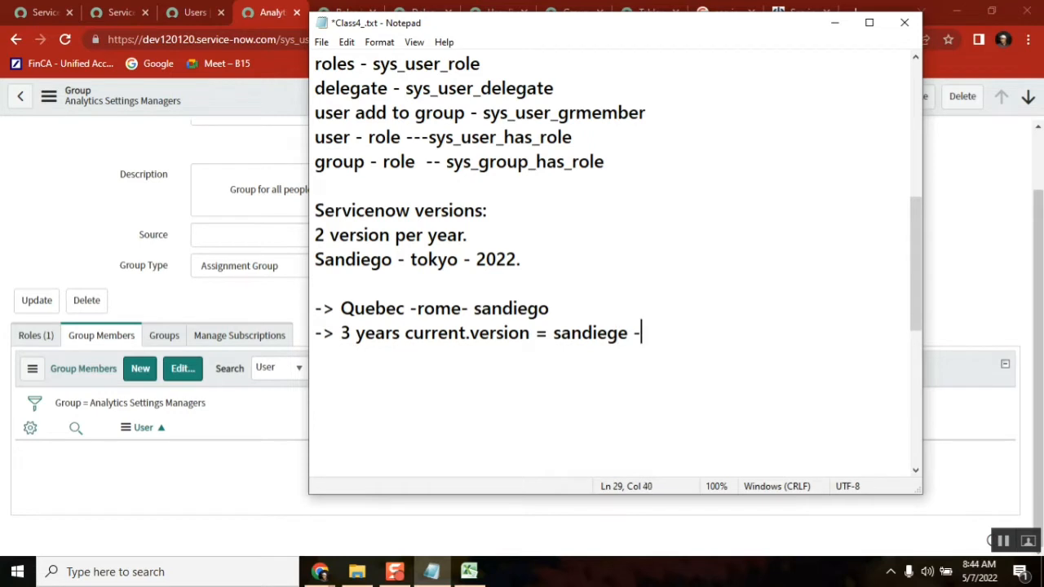
double_click(345, 333)
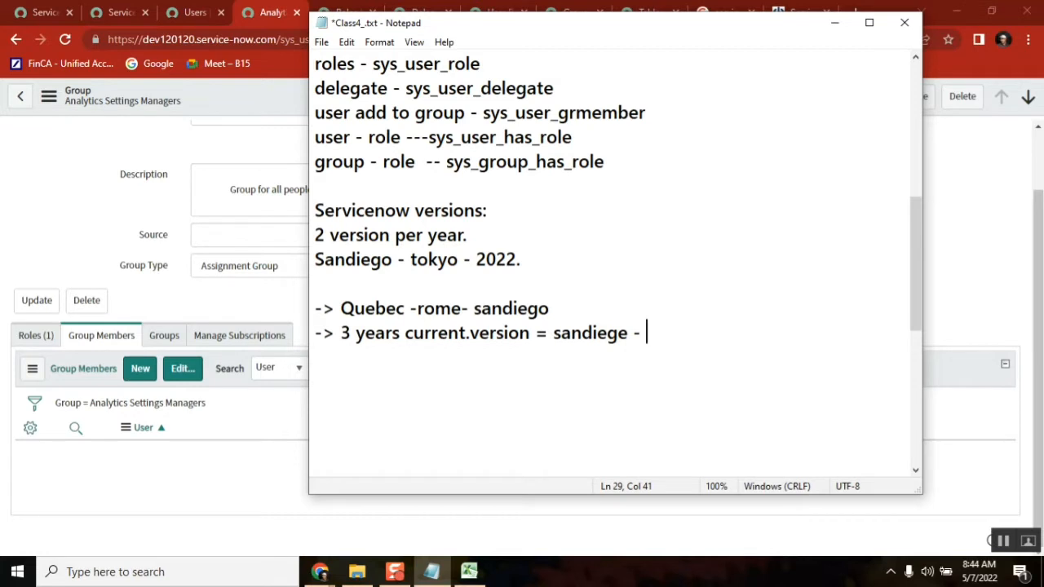
text(London)
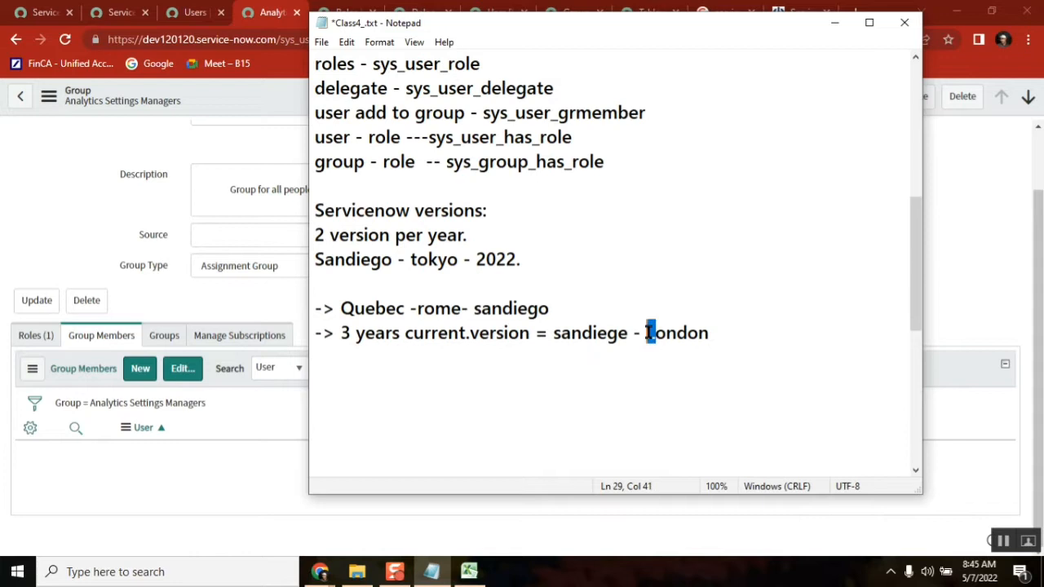
mouse_move(619, 319)
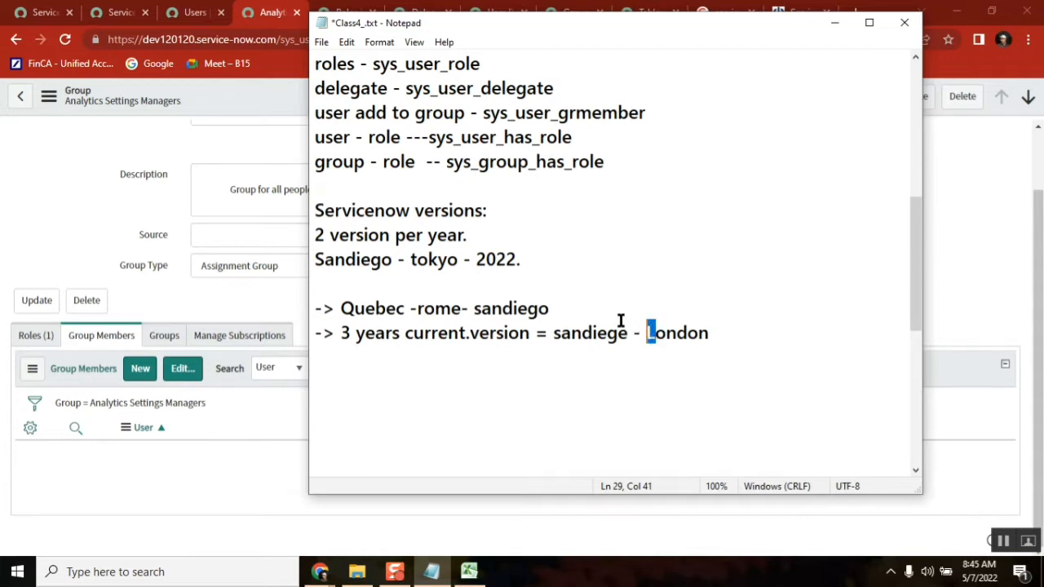
Fix sandiege to sandiego on the current-version line and highlight London.
click(346, 332)
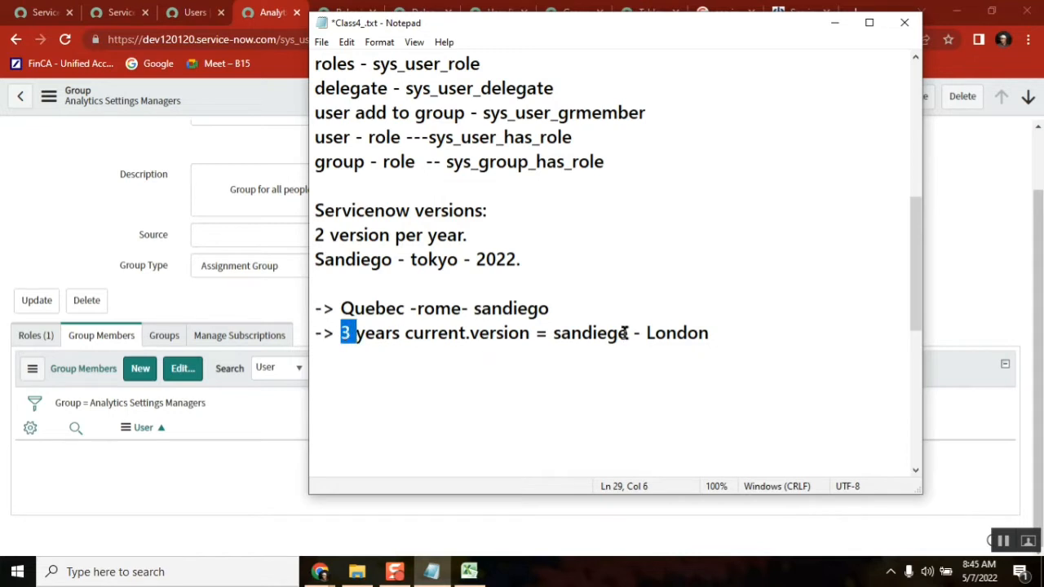
click(626, 333)
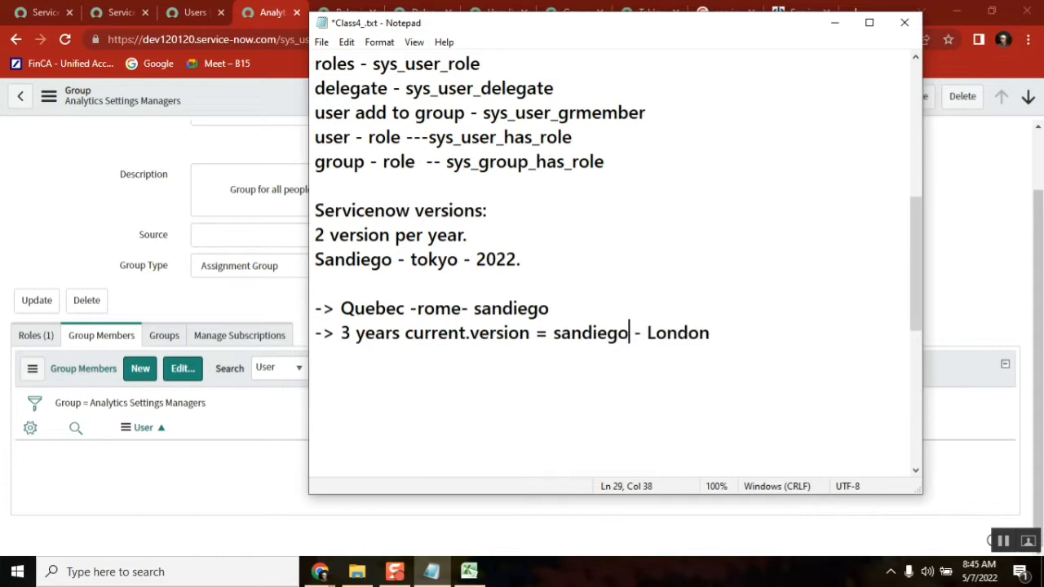
mouse_move(670, 332)
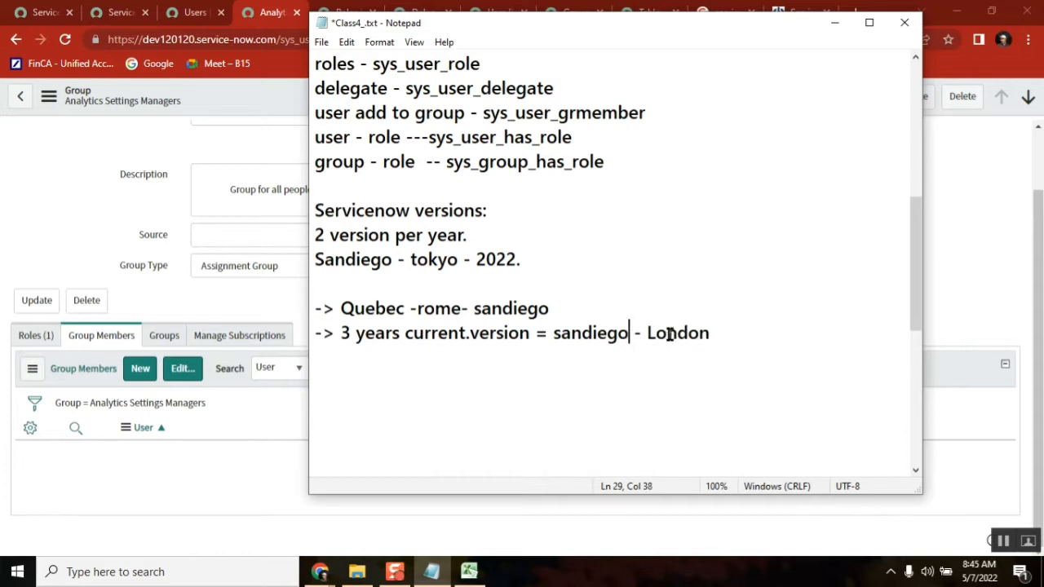
double_click(678, 332)
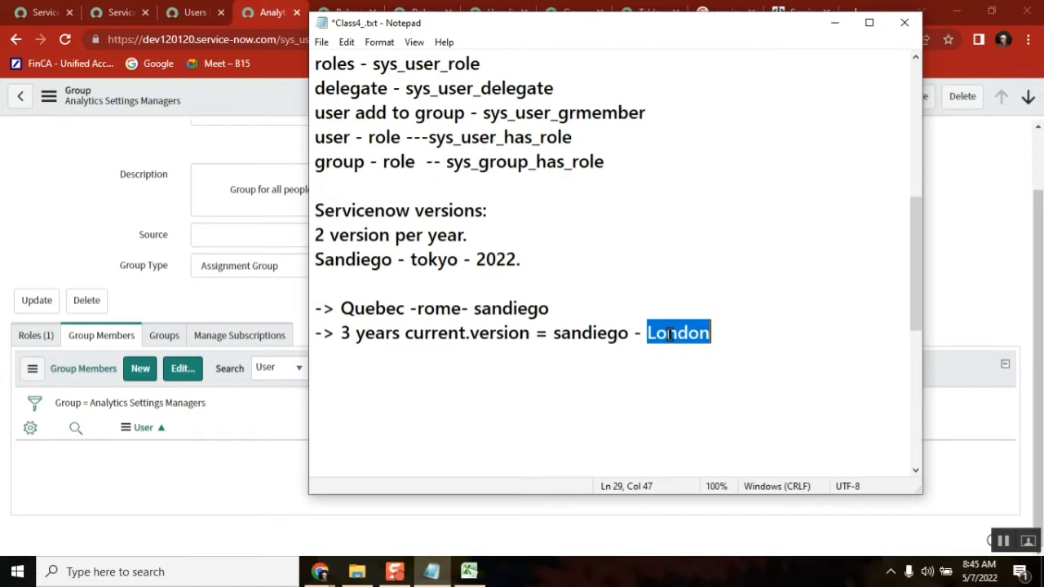
mouse_move(721, 332)
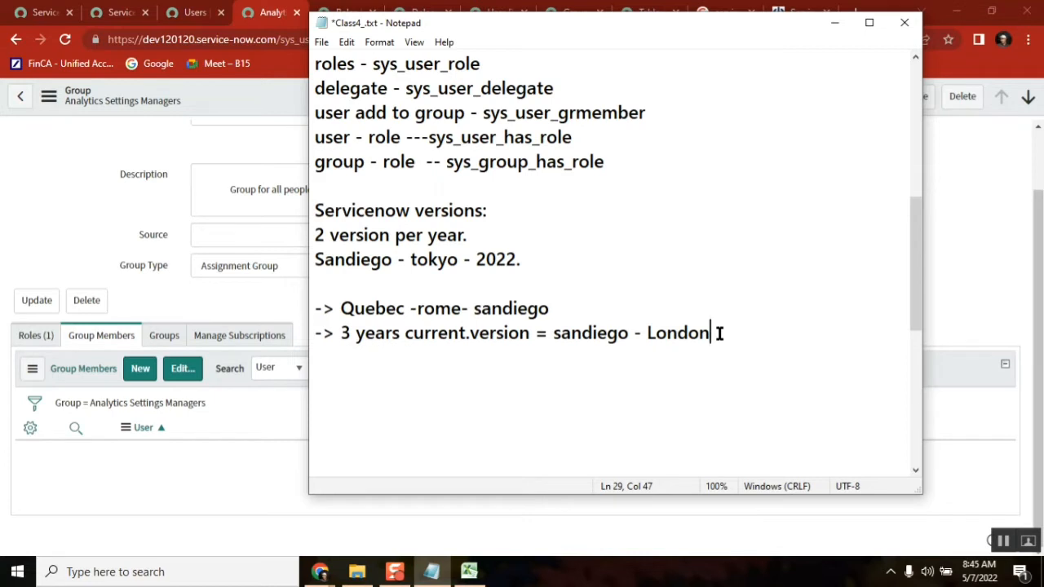
Start a third arrow line, pointing out sandiego and rome while explaining.
key(Return)
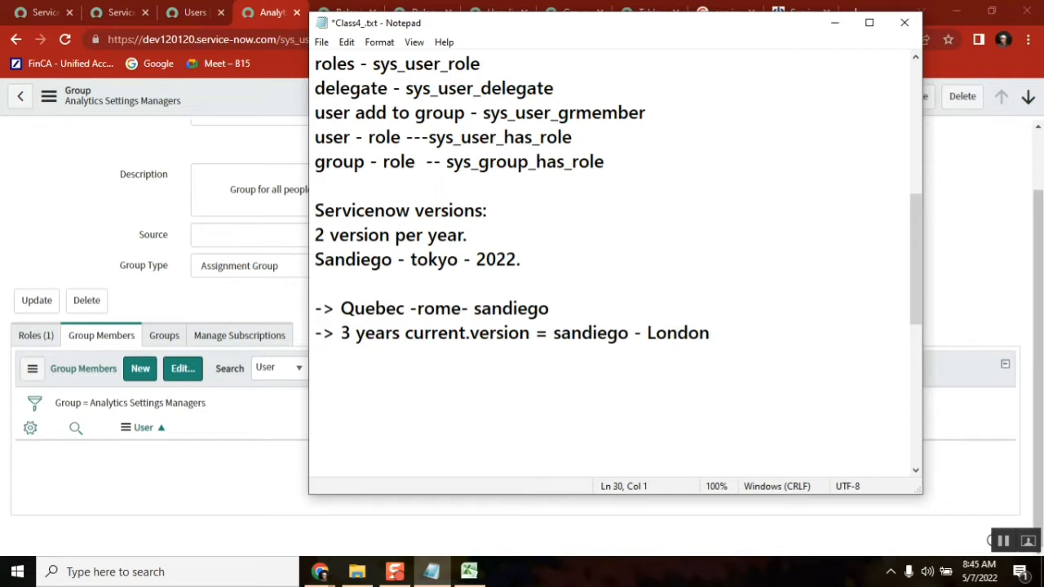
text(->)
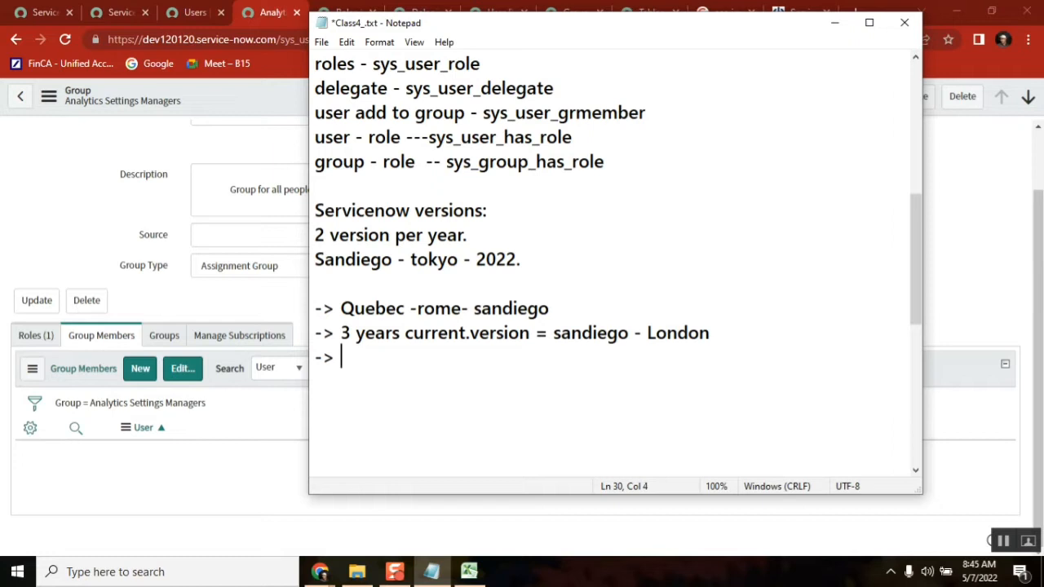
double_click(591, 333)
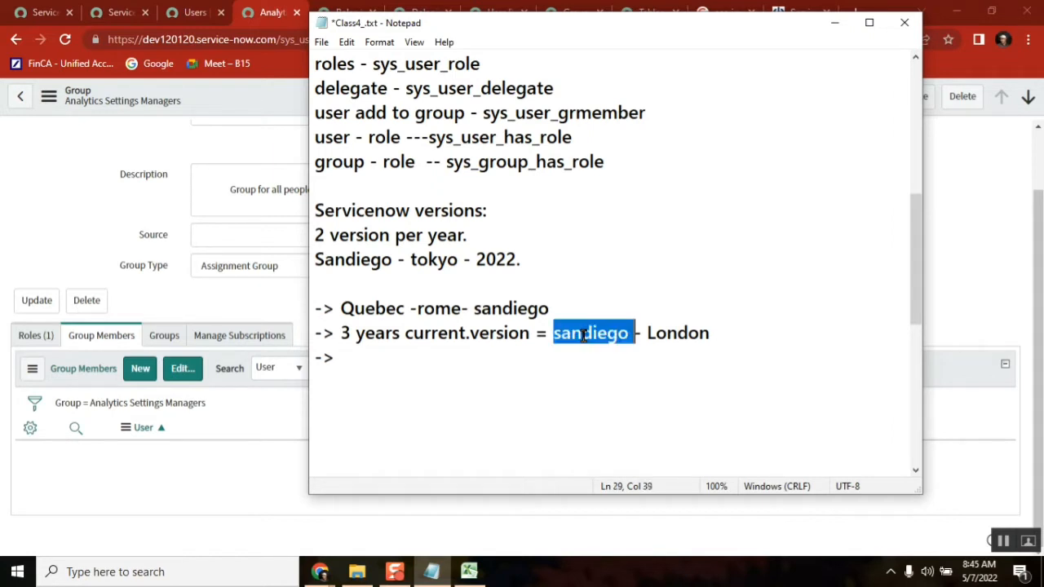
double_click(445, 307)
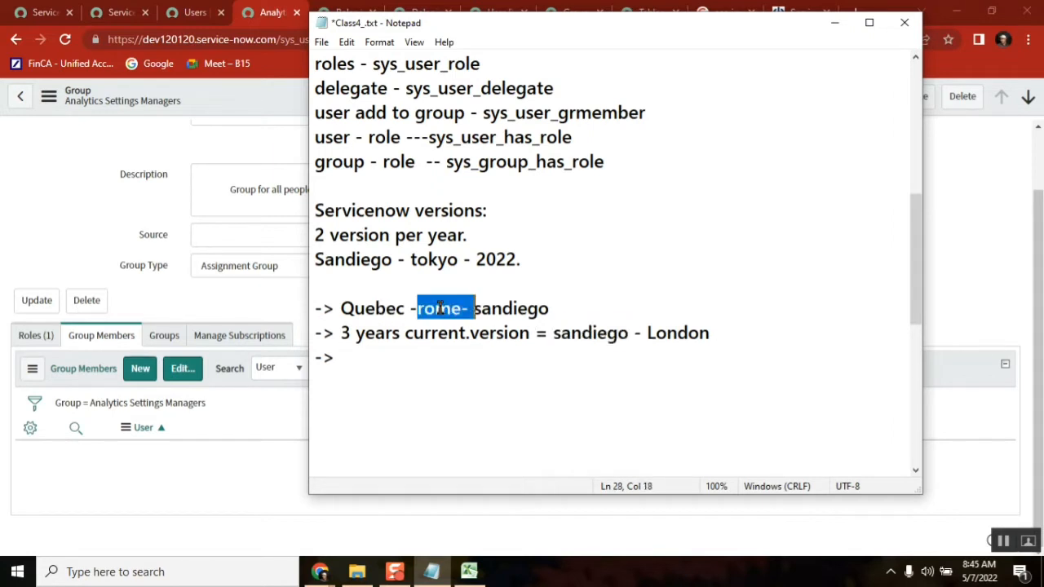
mouse_move(454, 352)
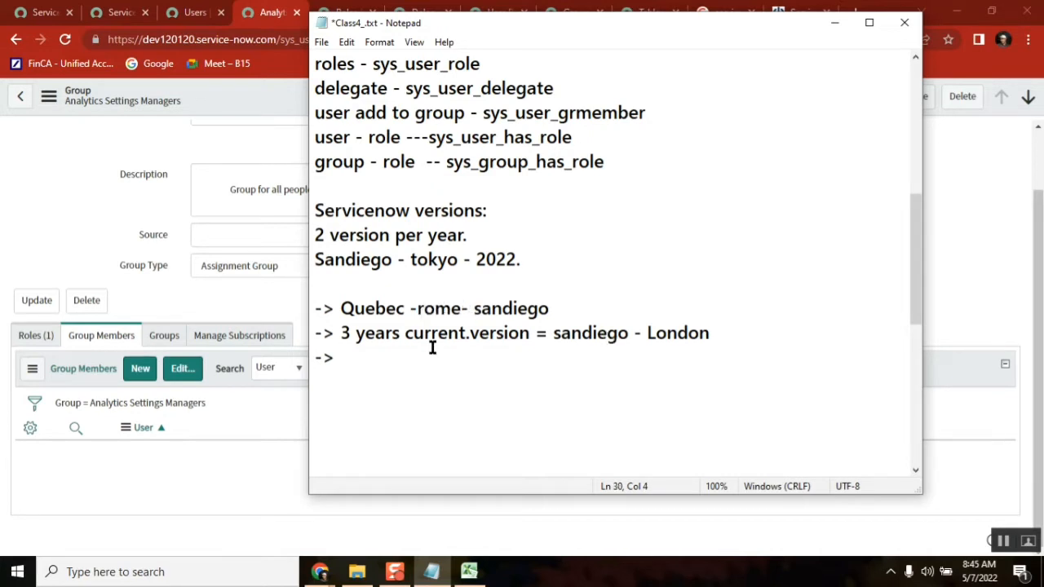
Write 'features or difference' on the third arrow line.
text(feat)
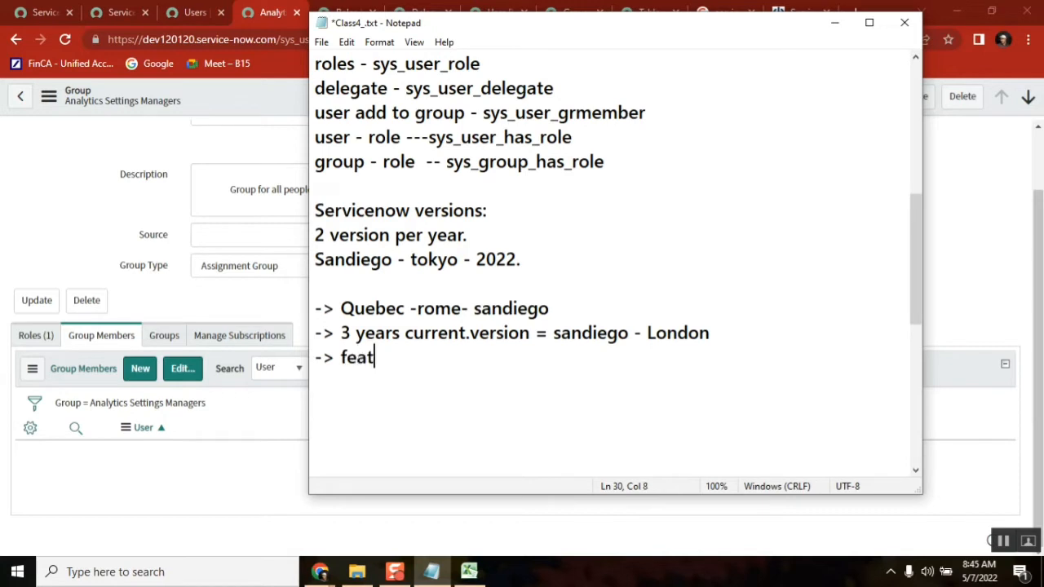
text(ures)
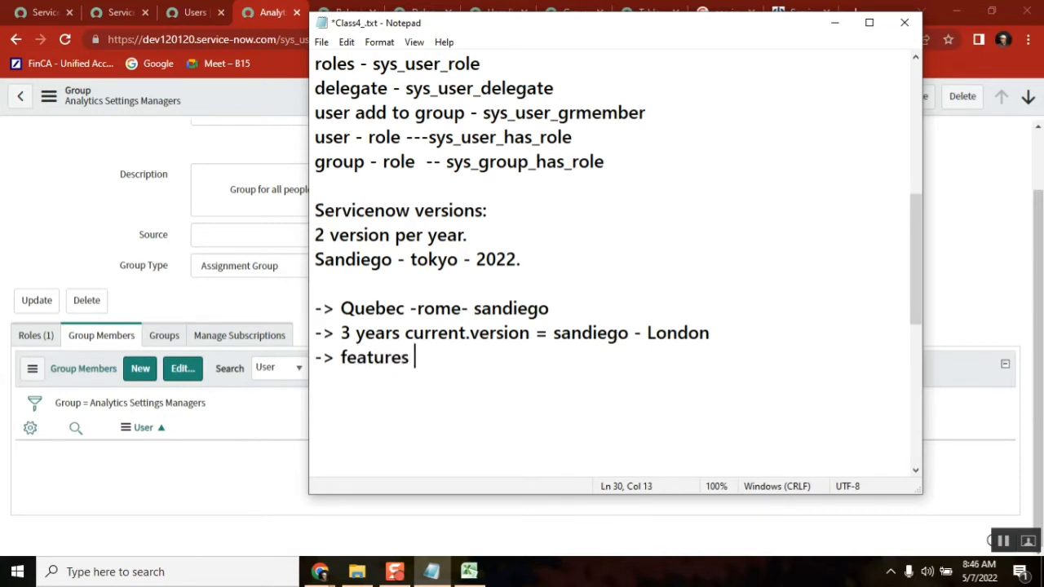
text(or difference)
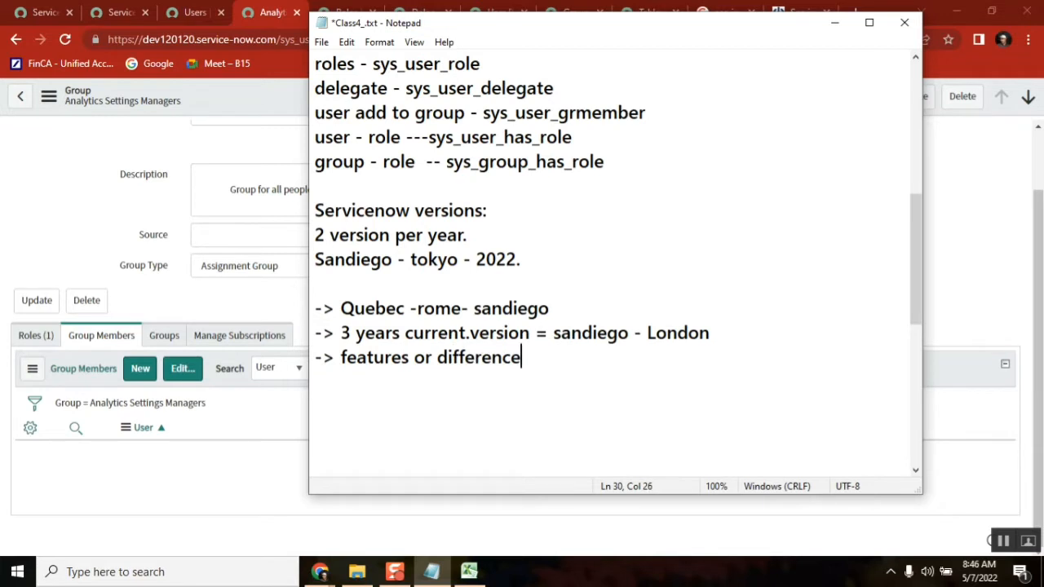
mouse_move(946, 222)
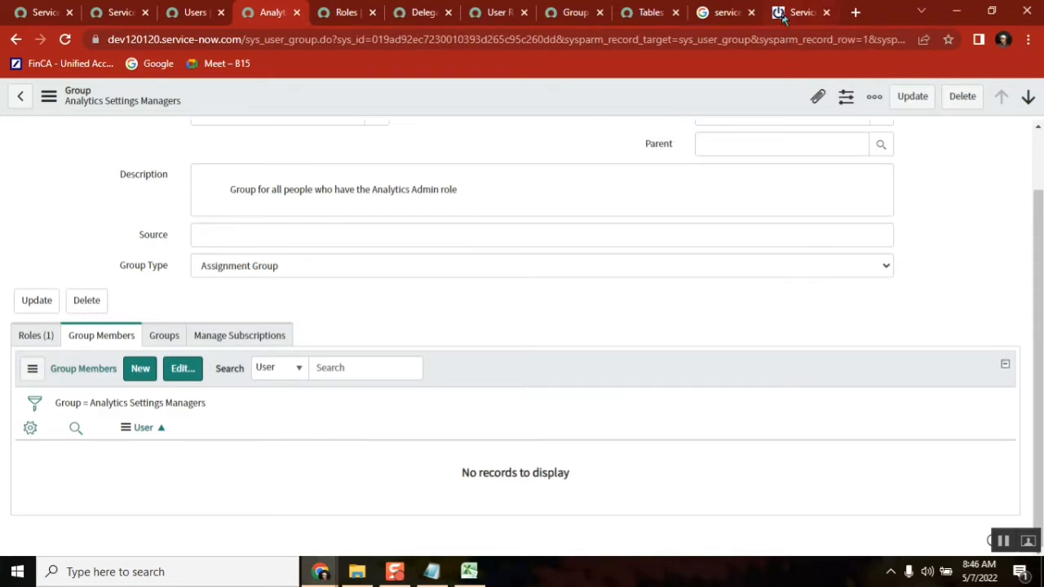
Add the infocenter.io version-history article URL to the class notes.
click(799, 13)
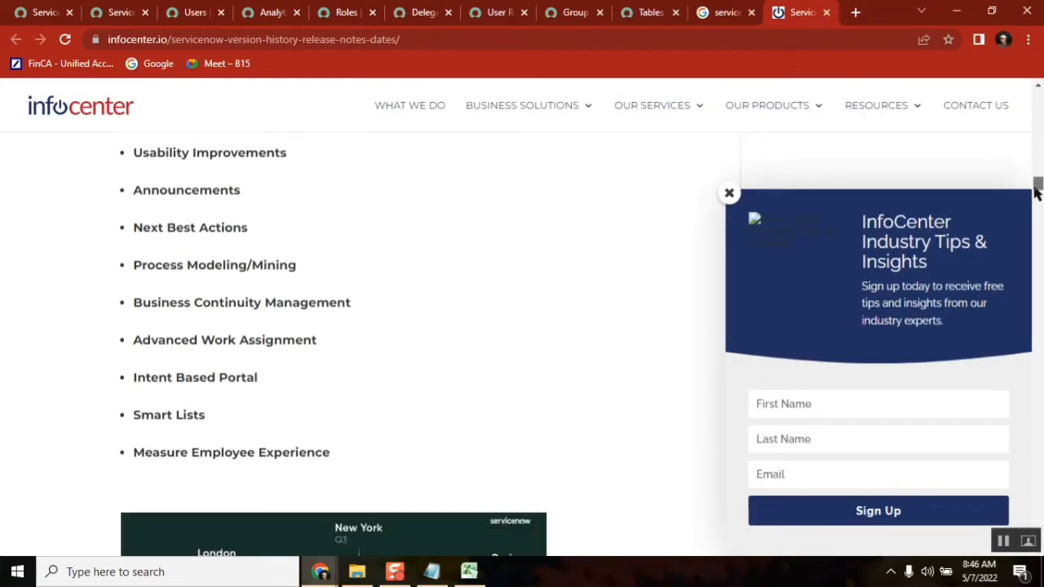
scroll(up, 3)
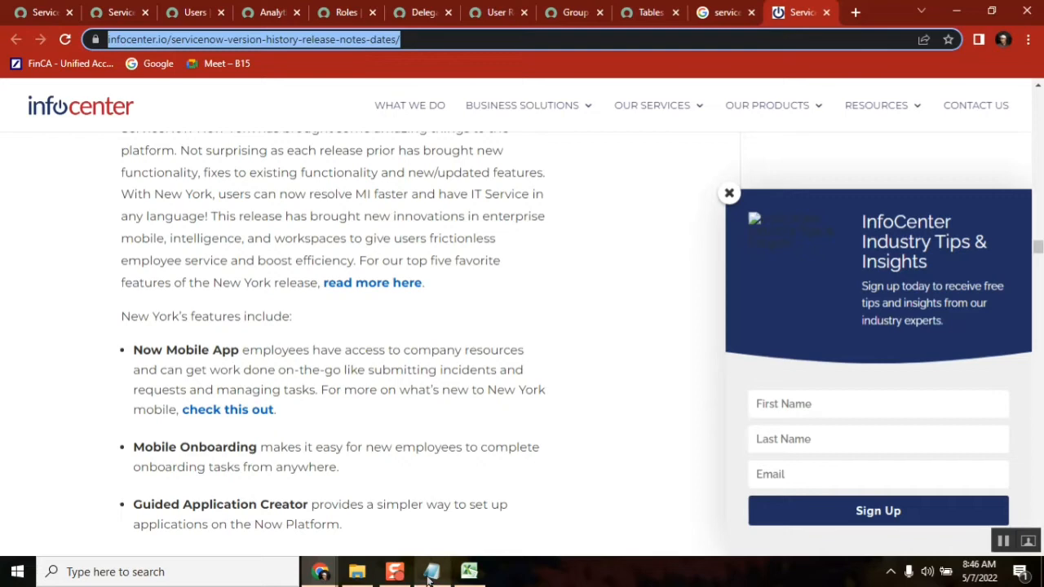
click(431, 571)
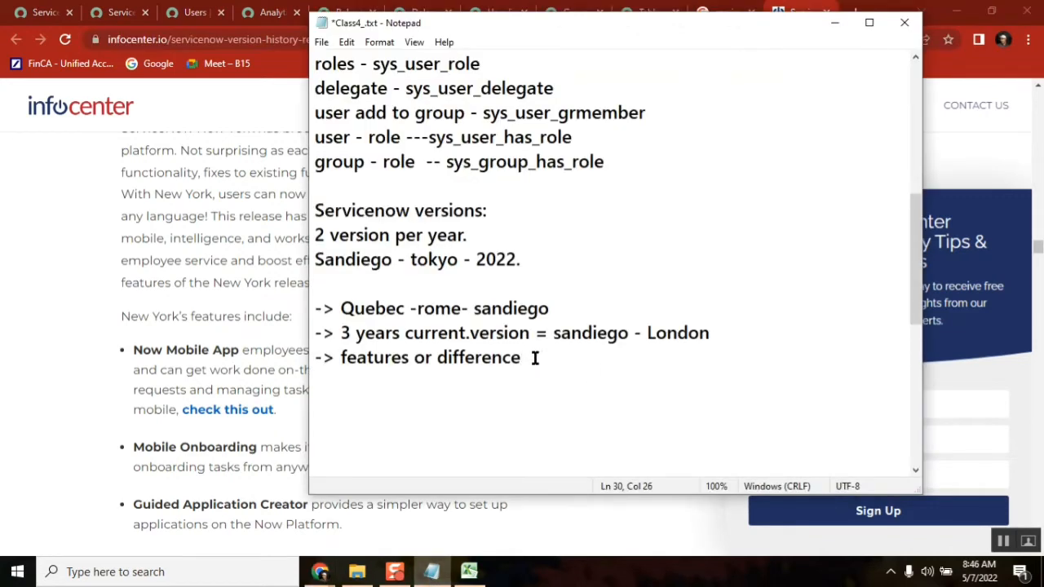
text(https://infocenter.io/servicenow-version-history-release-notes-dates/)
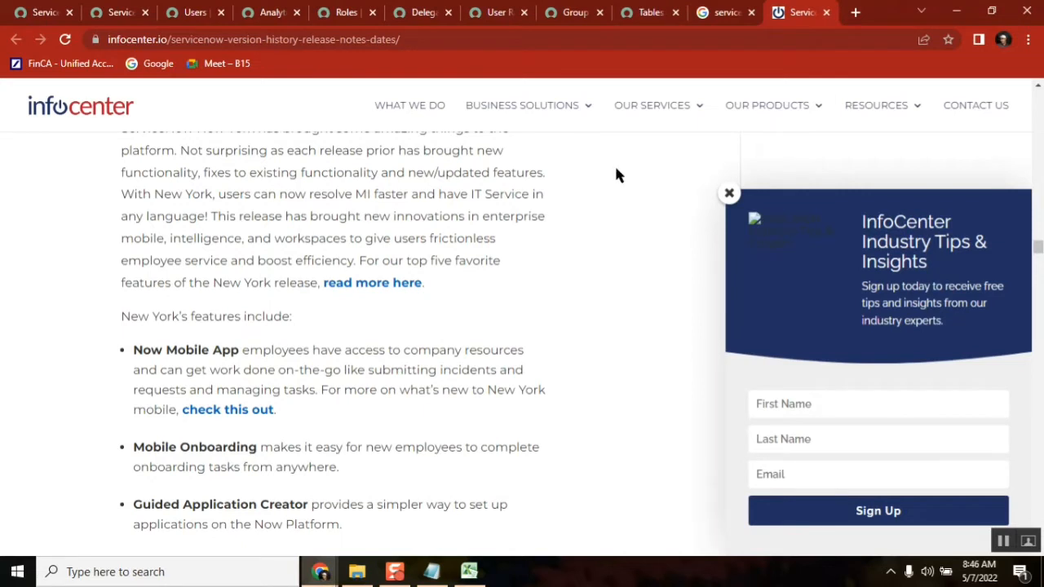
mouse_move(547, 204)
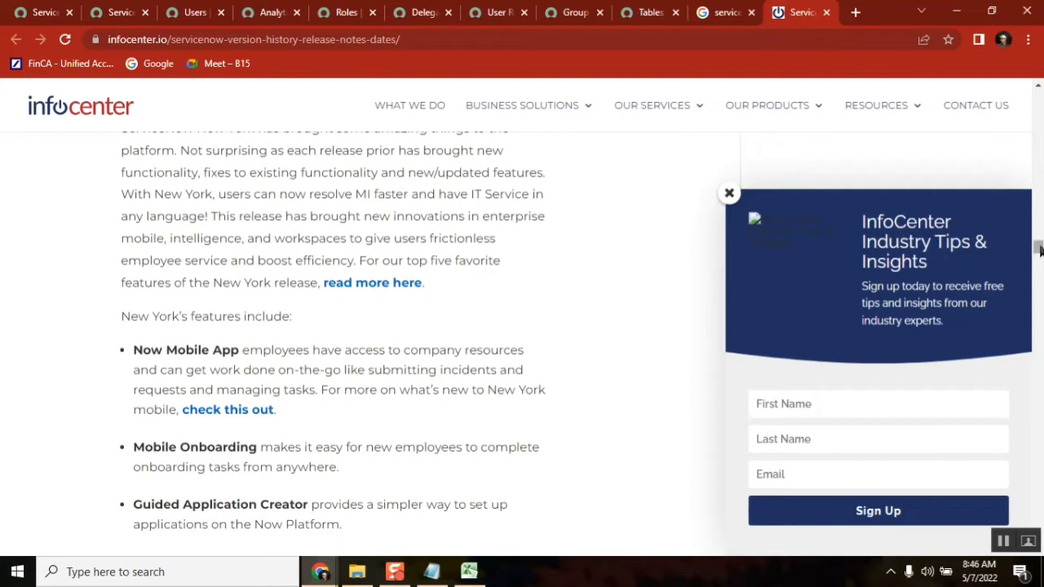
Read further down the version history article, then bring up the ServiceNow Delegates list.
scroll(down, 3)
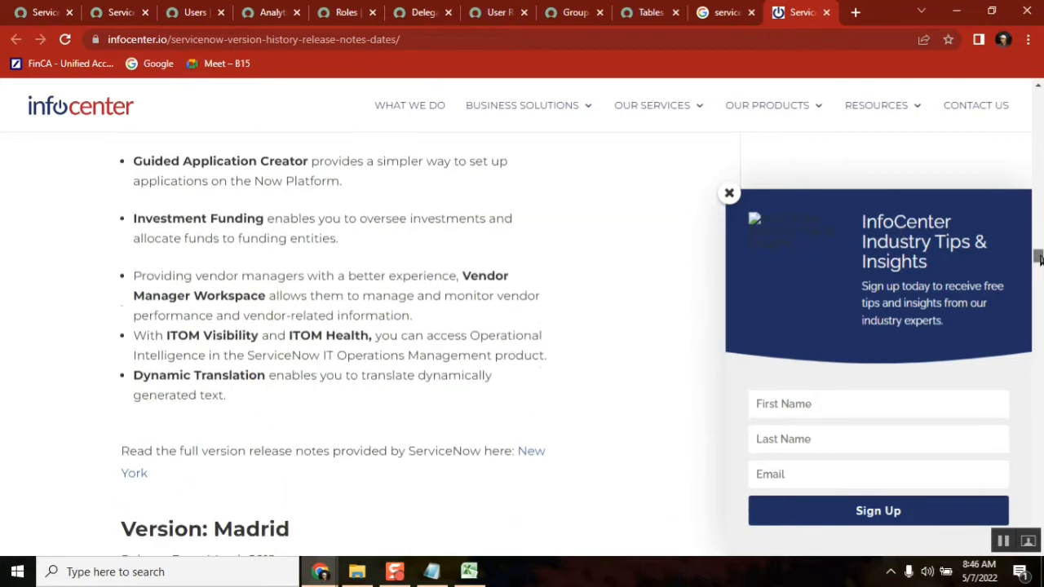
mouse_move(466, 251)
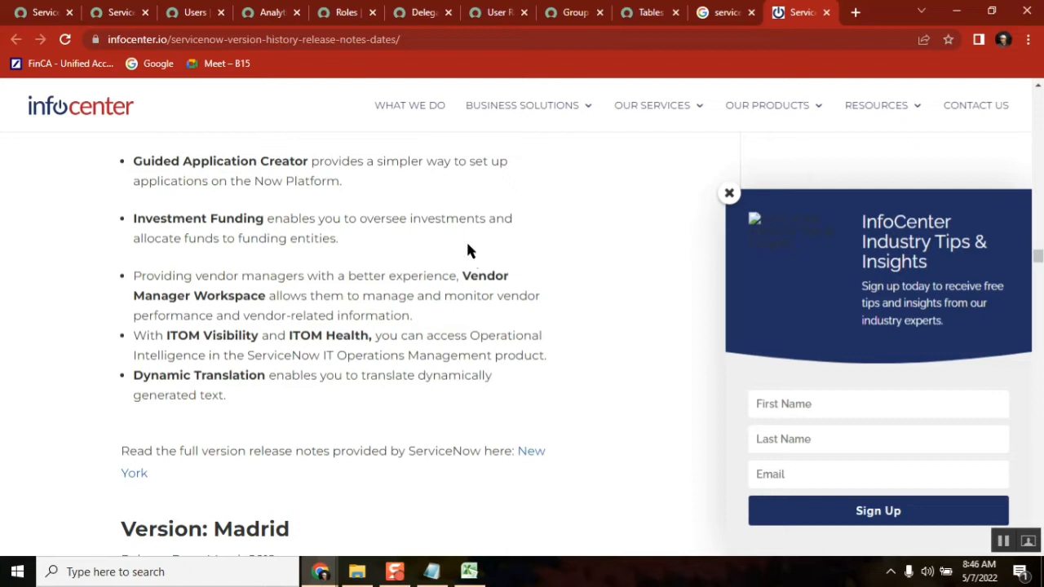
mouse_move(579, 396)
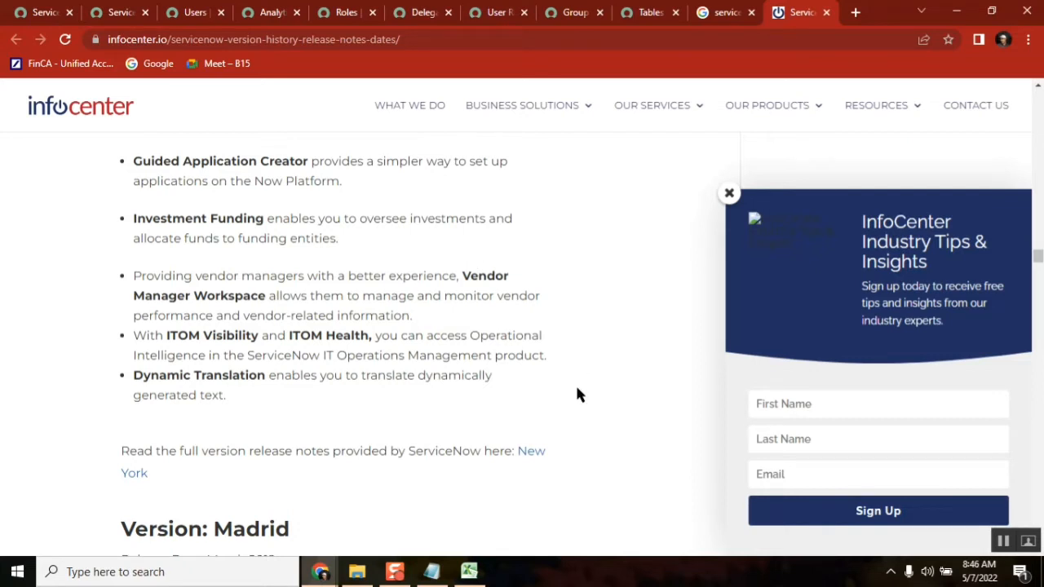
mouse_move(1020, 326)
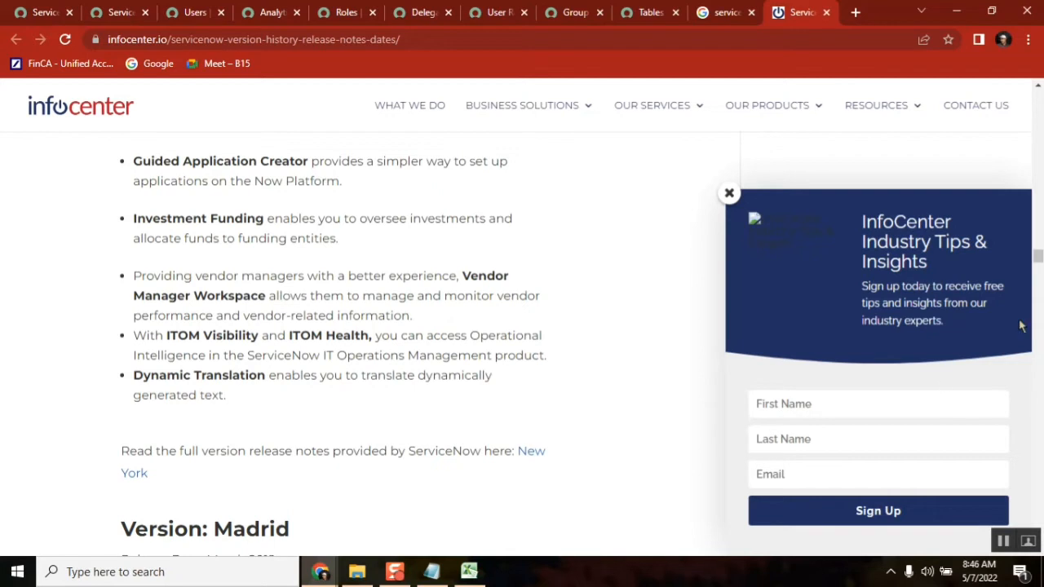
click(421, 13)
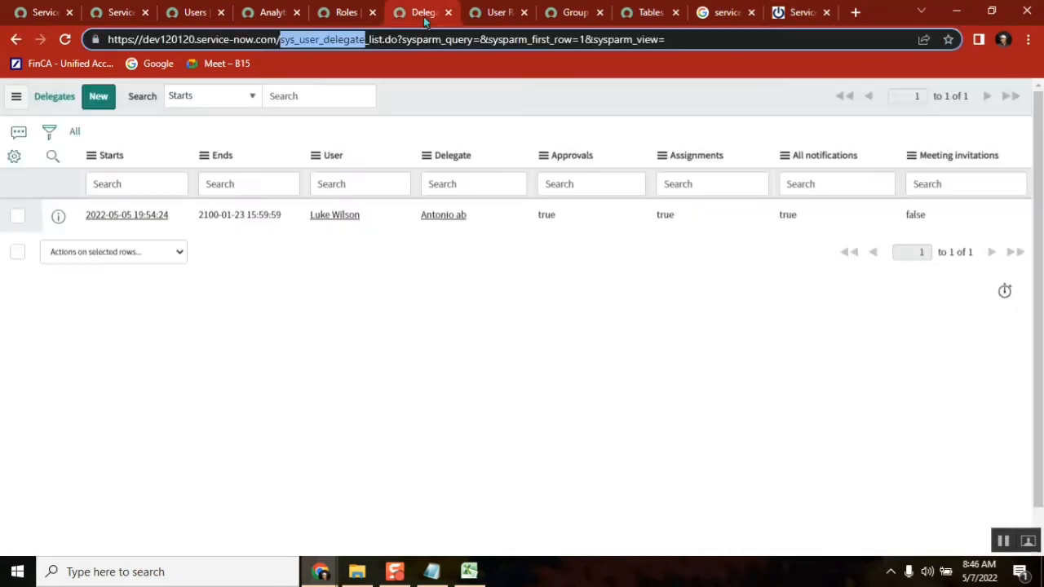
mouse_move(411, 382)
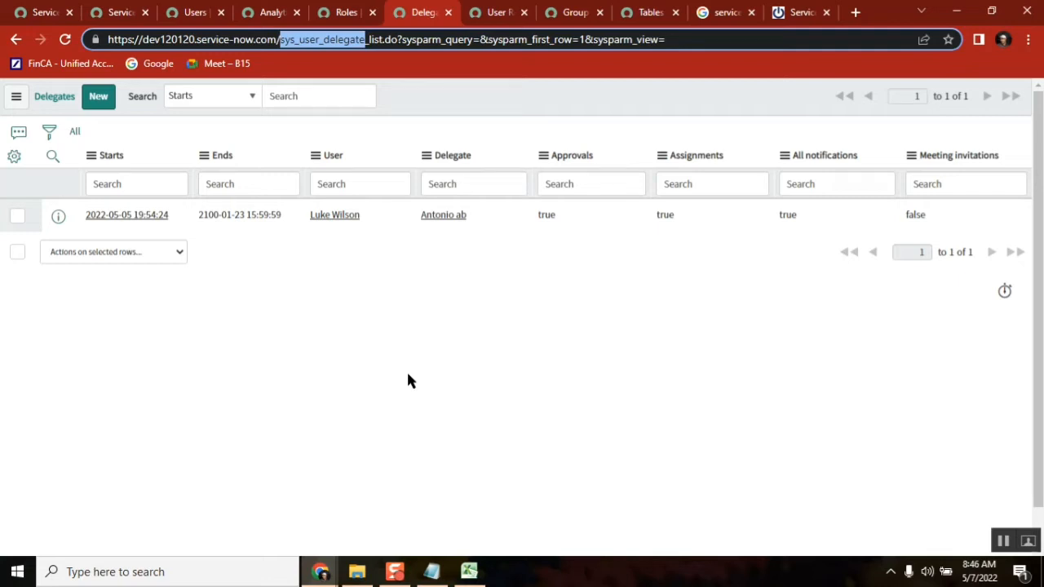
mouse_move(801, 11)
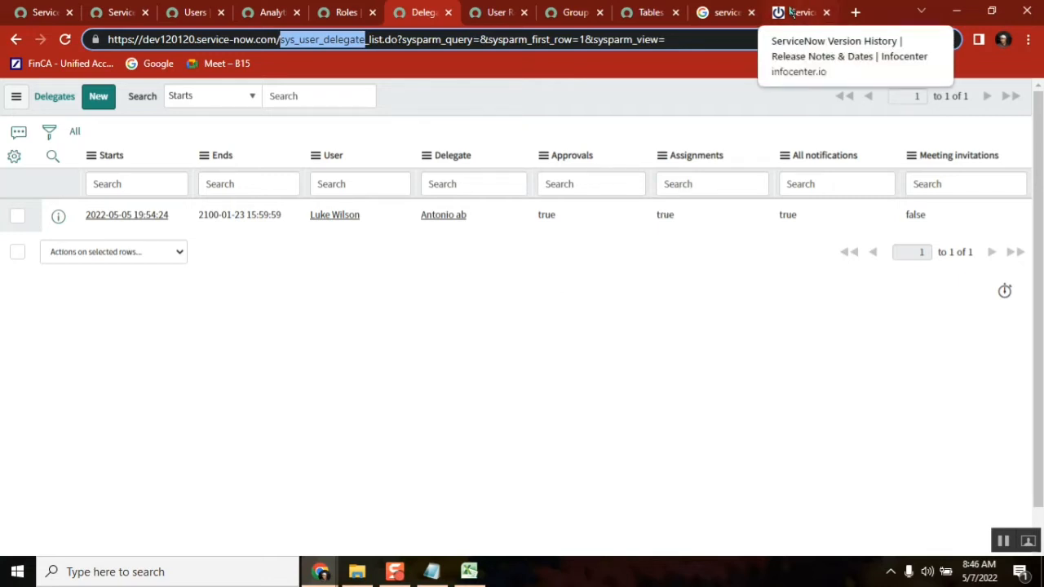
Return to the ServiceNow instance home page and bring up System Settings.
click(194, 13)
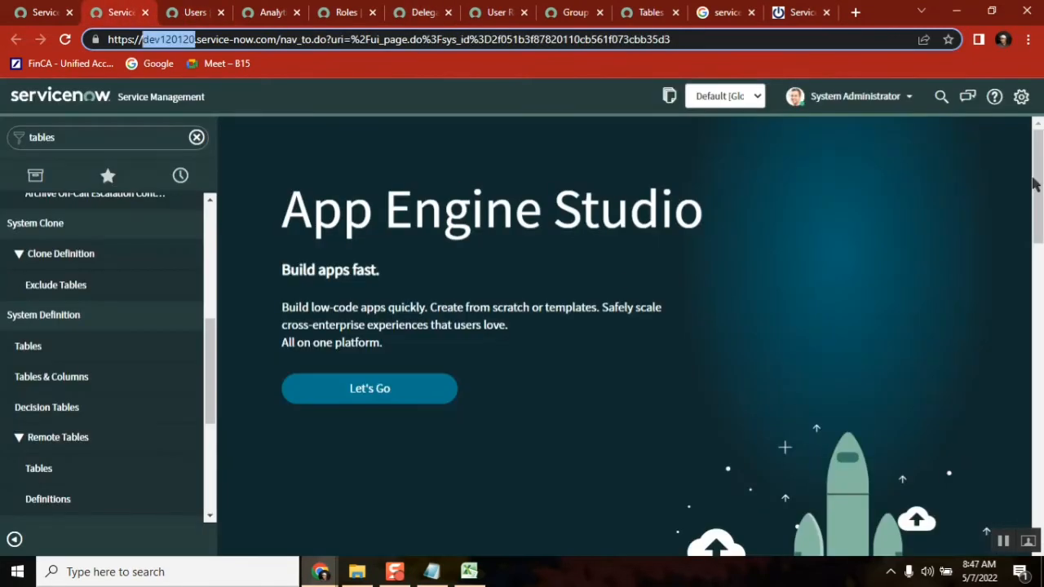
click(1020, 96)
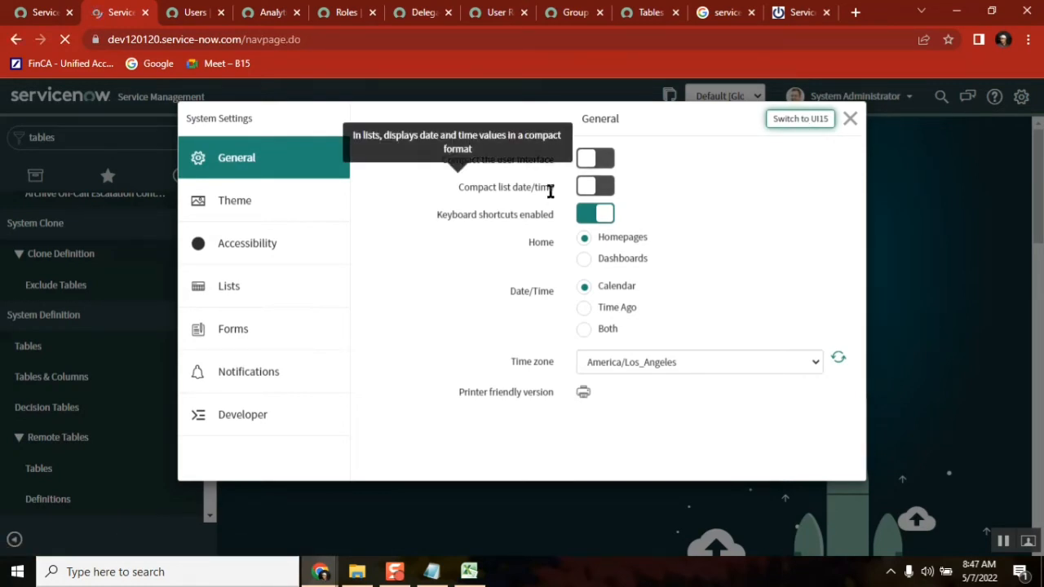
Switch ServiceNow to the classic UI16 interface and browse the Self-Service incidents list, then return to the article.
click(799, 118)
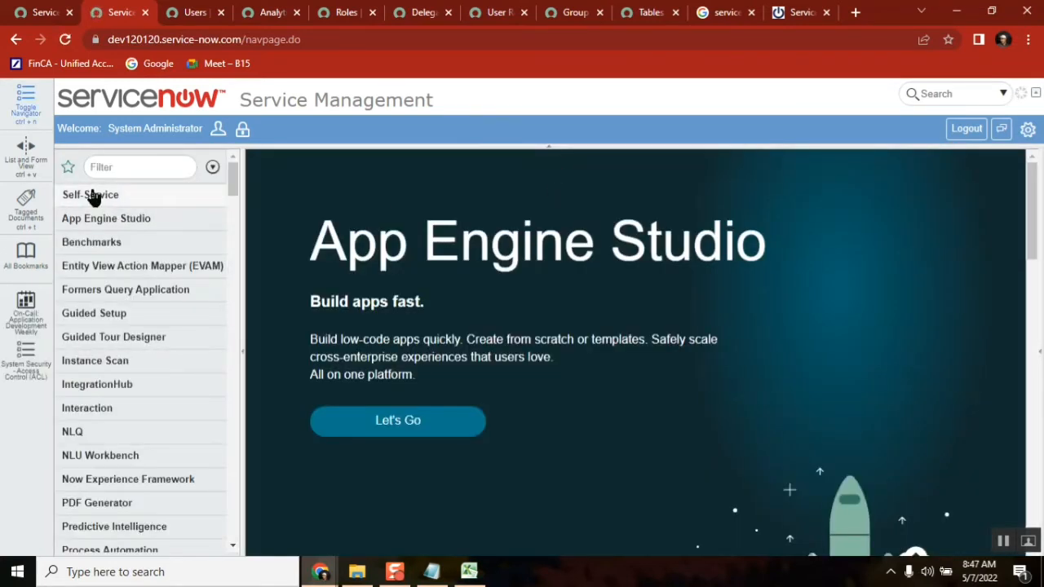
click(91, 194)
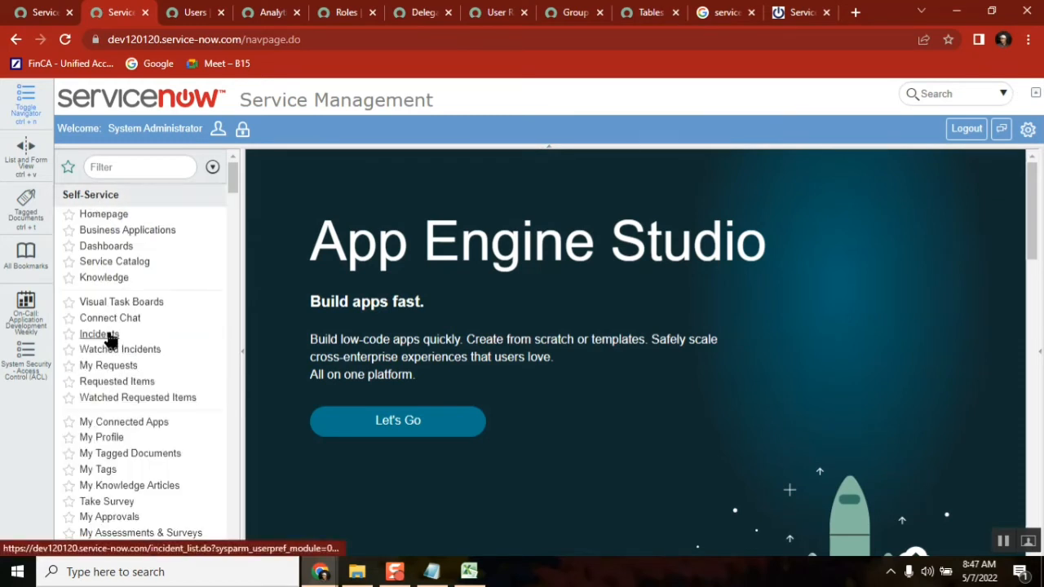
click(95, 332)
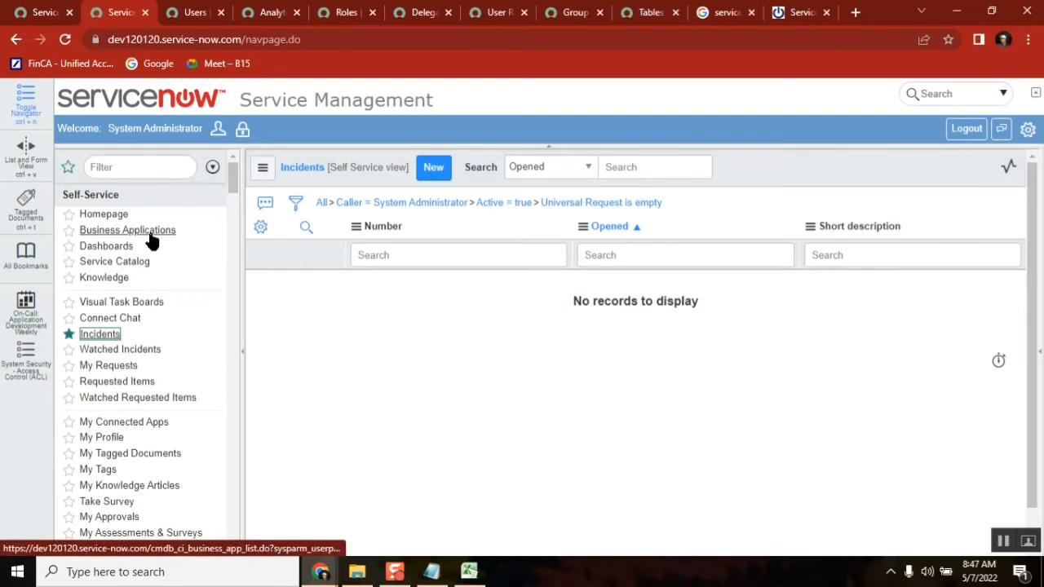
mouse_move(710, 291)
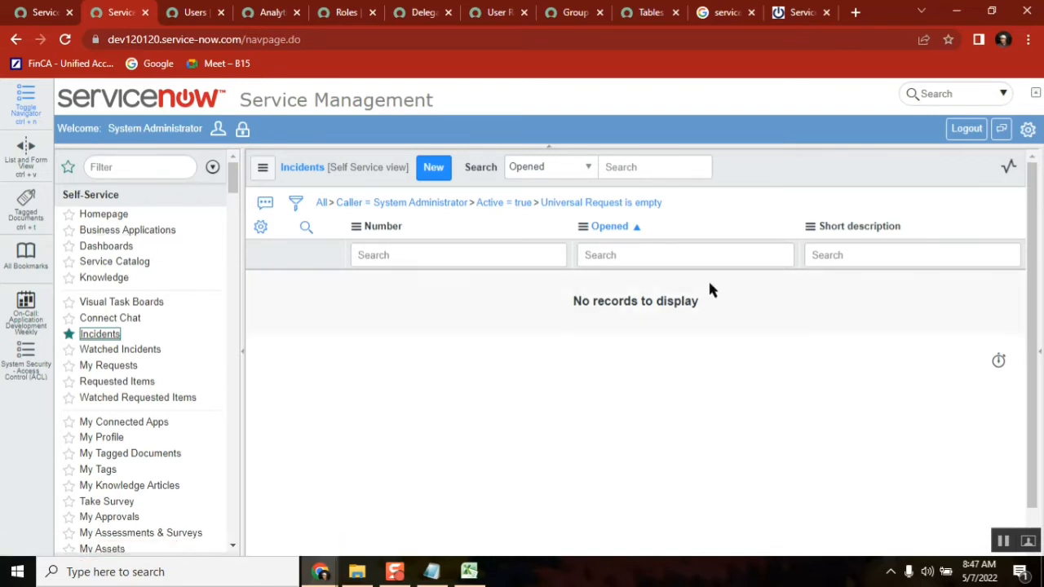
mouse_move(154, 453)
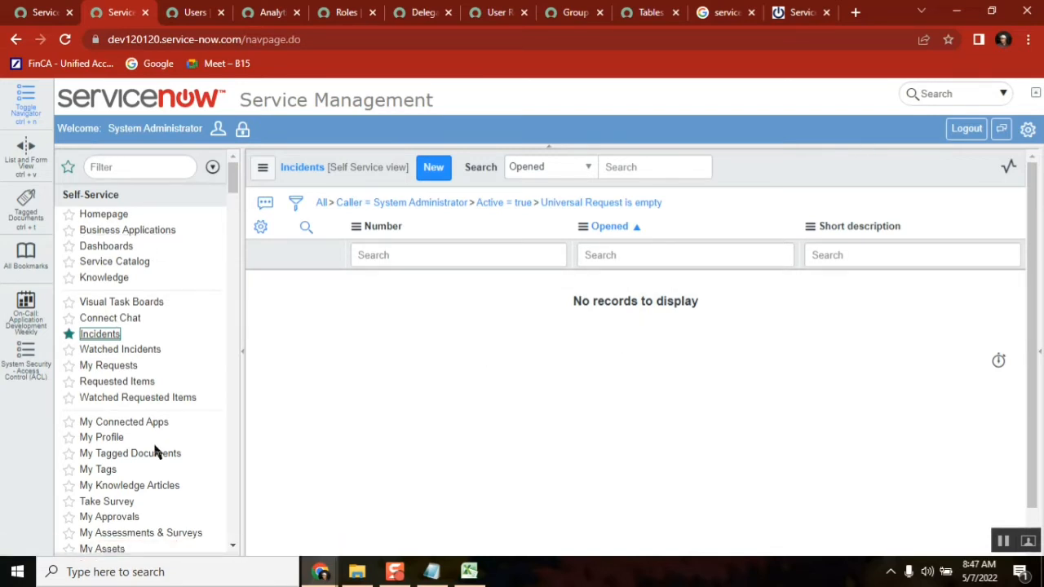
scroll(down, 3)
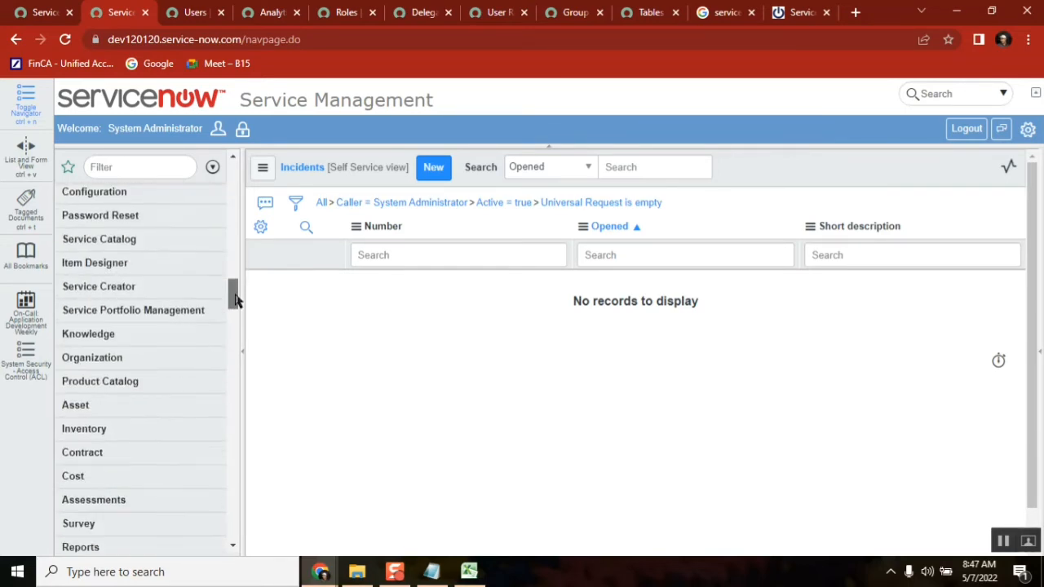
click(796, 13)
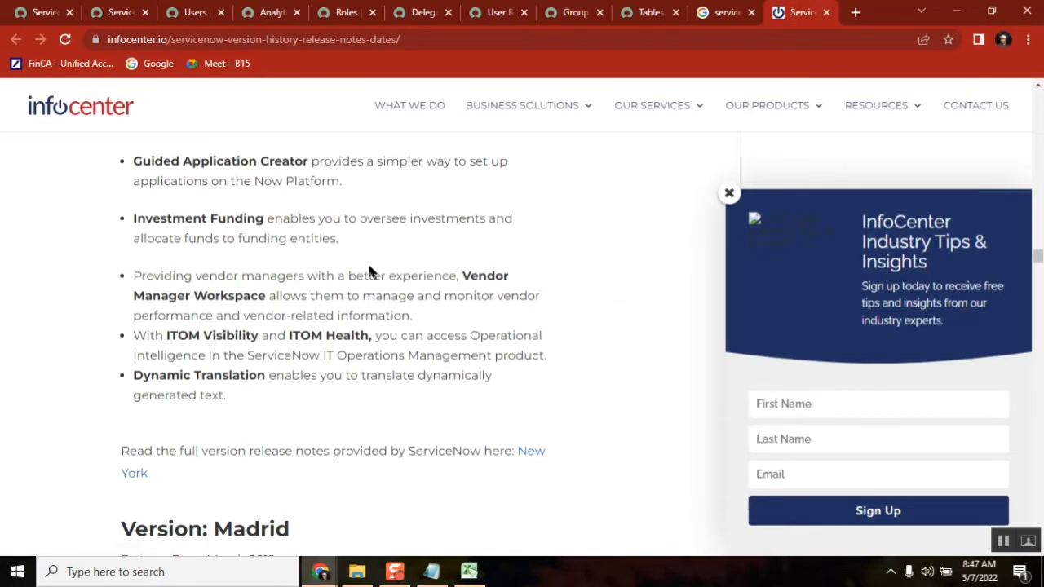
Read the article's Madrid, London and Jakarta sections, then return to the notes file.
scroll(down, 3)
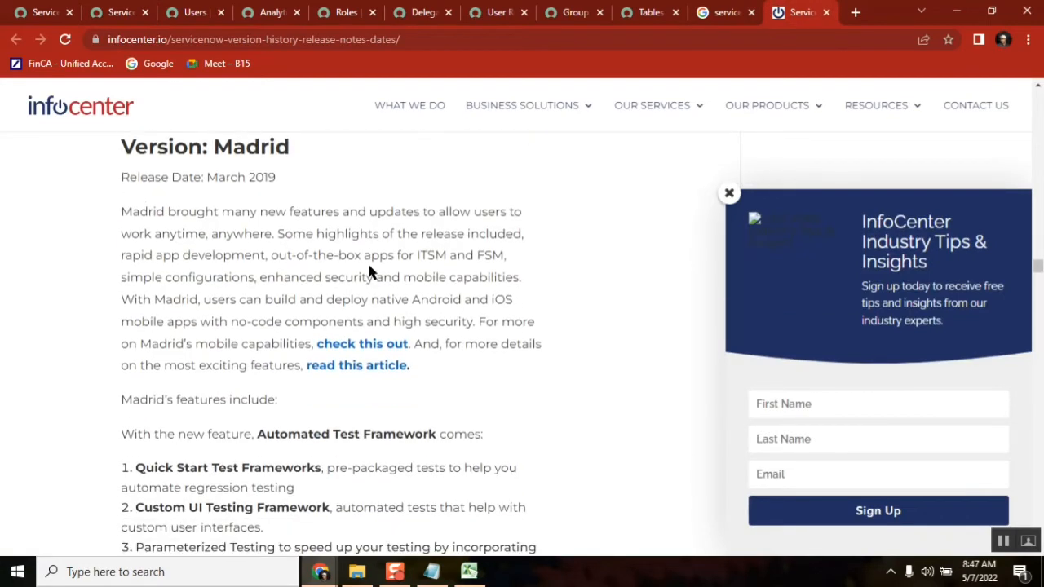
scroll(down, 3)
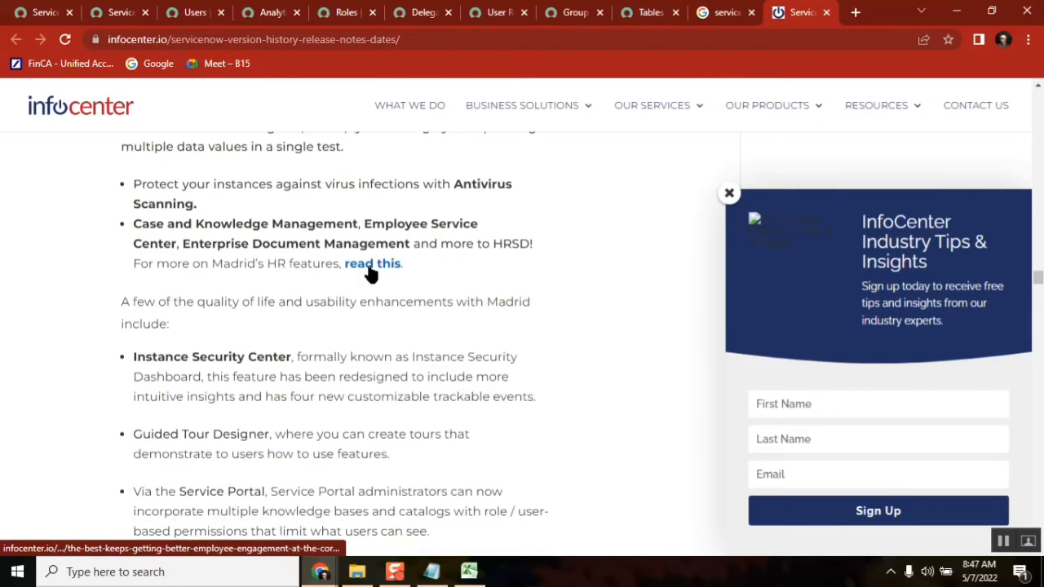
scroll(down, 3)
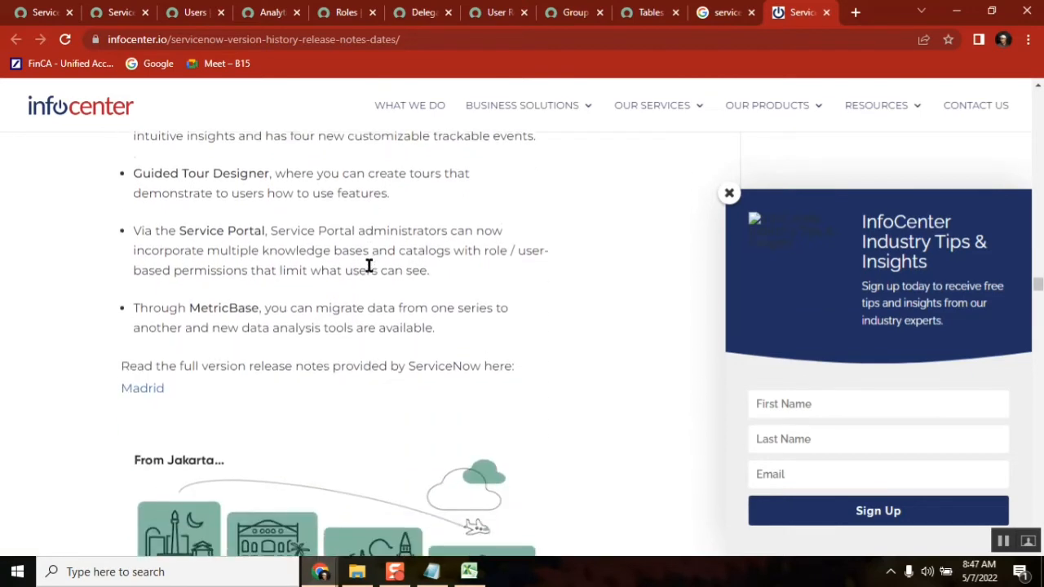
scroll(down, 3)
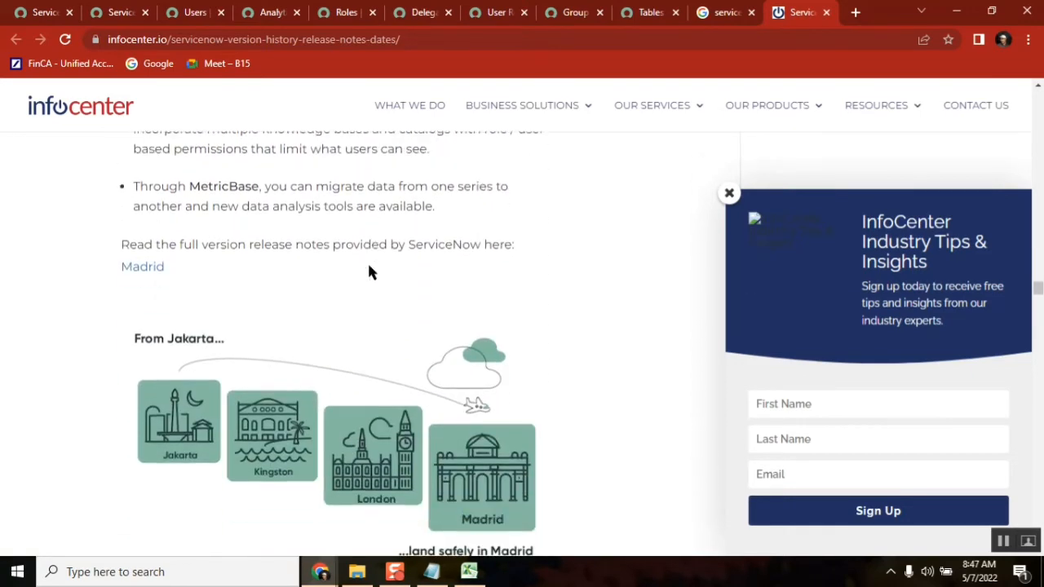
scroll(down, 3)
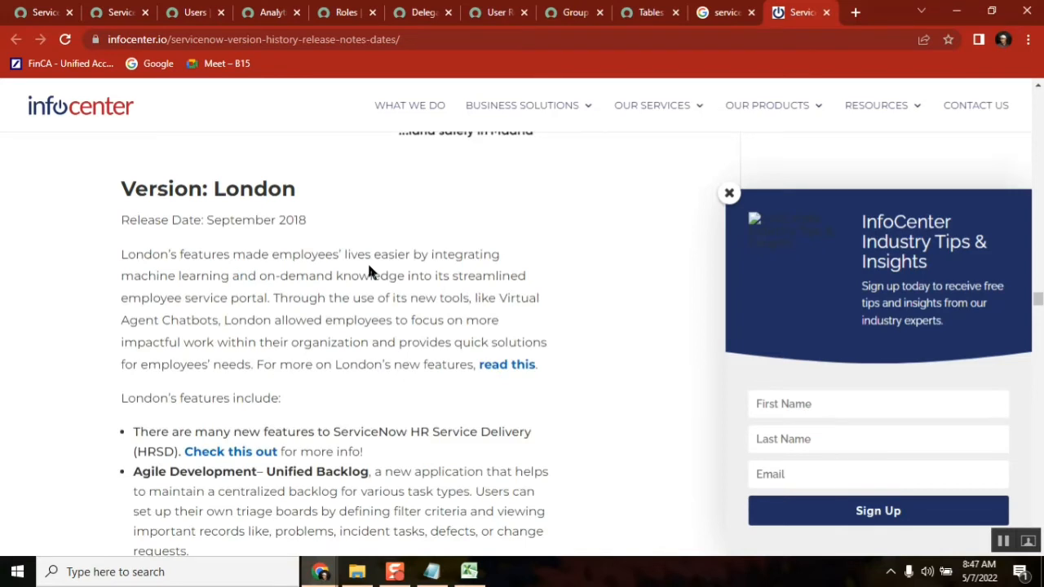
scroll(down, 3)
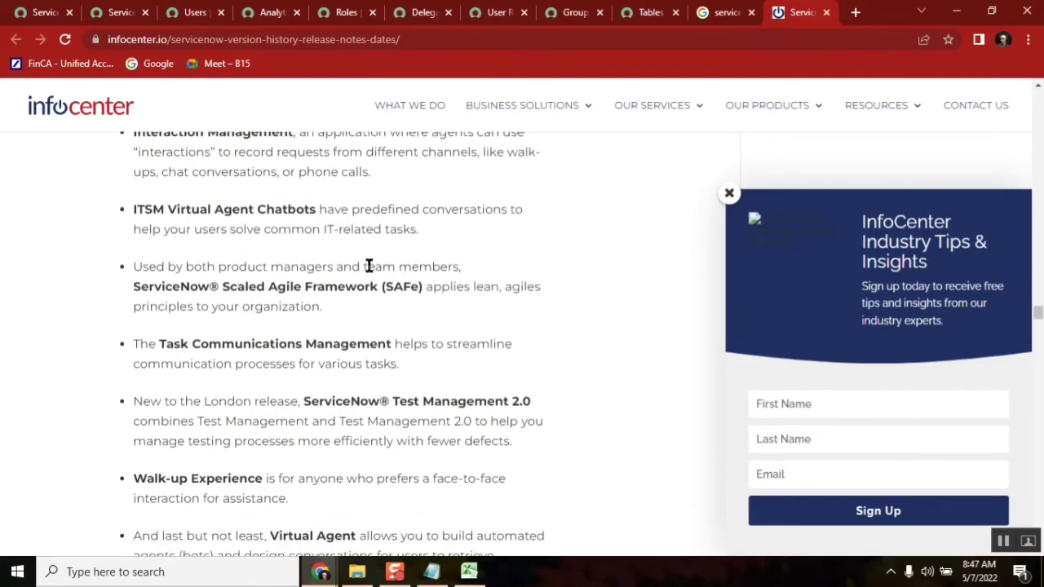
scroll(down, 3)
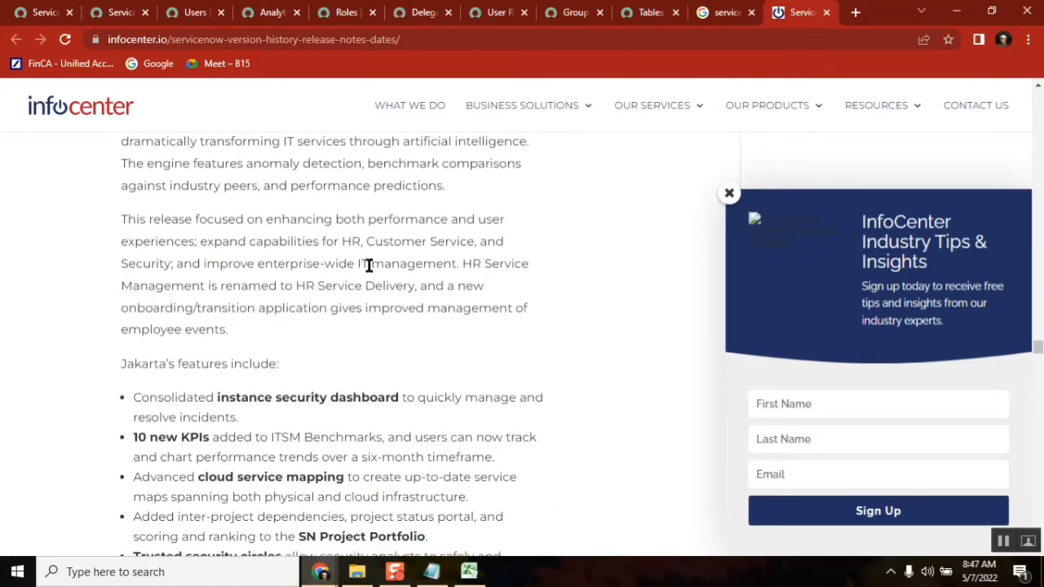
scroll(down, 3)
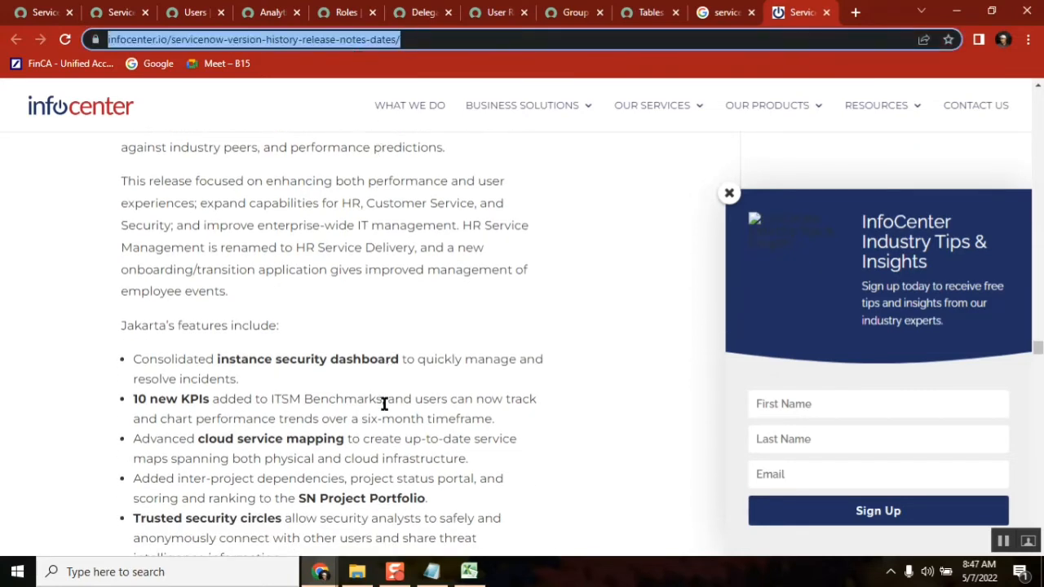
click(431, 570)
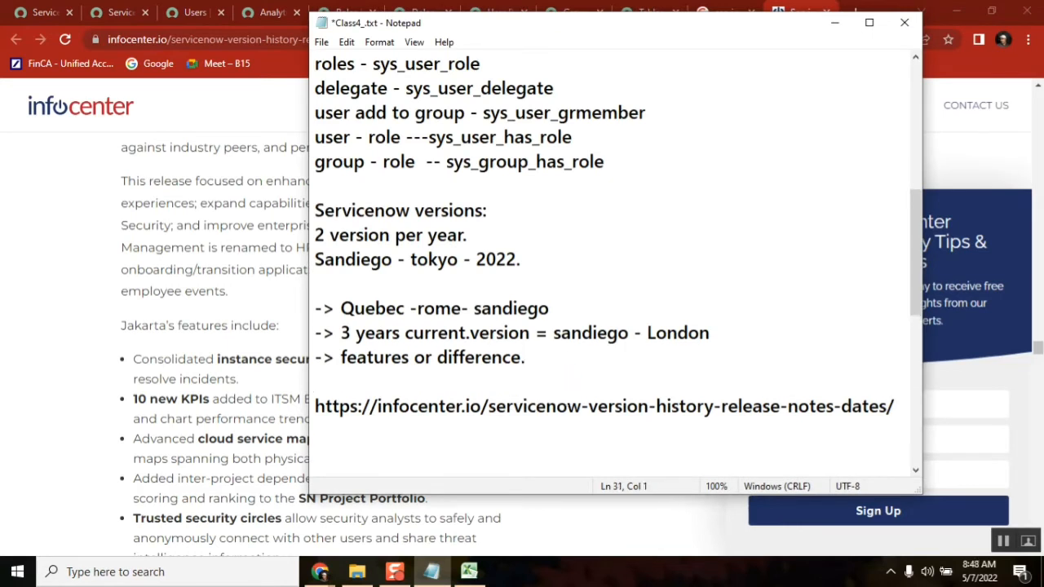
Point out the link, heading and sandiego mentions, and capitalise Sandiego on the Quebec line.
double_click(622, 405)
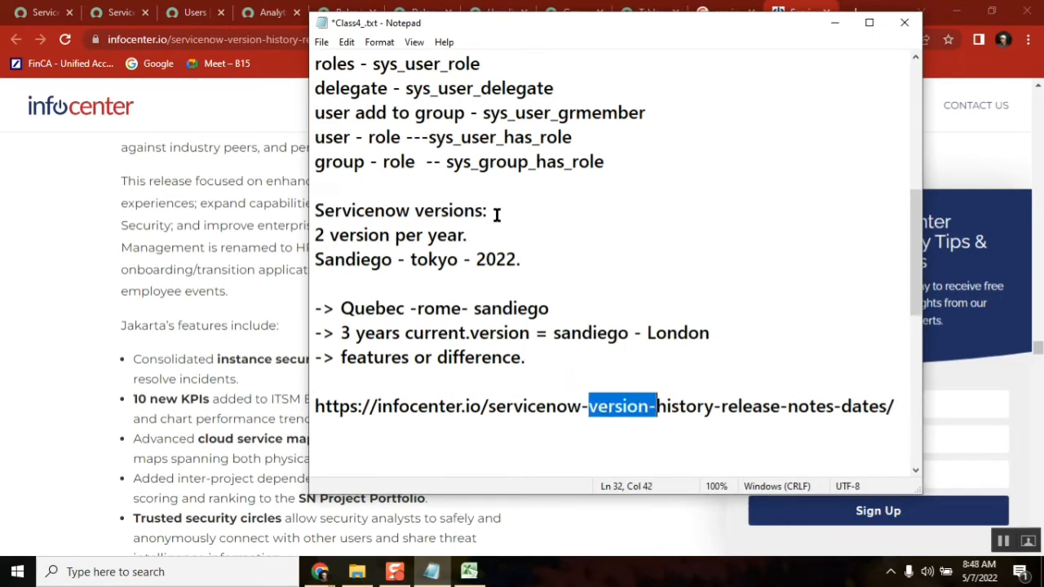
click(489, 210)
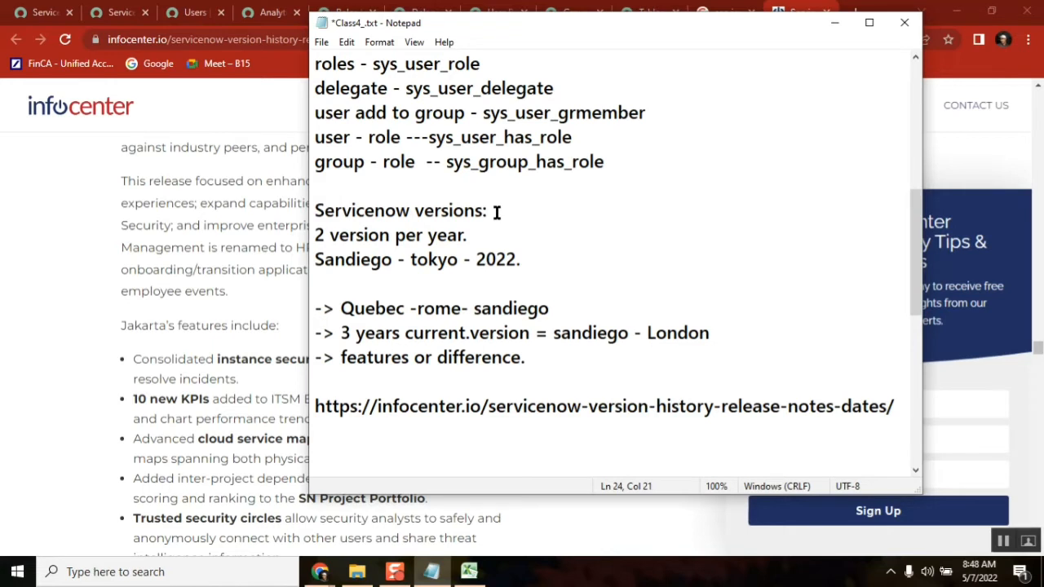
double_click(362, 209)
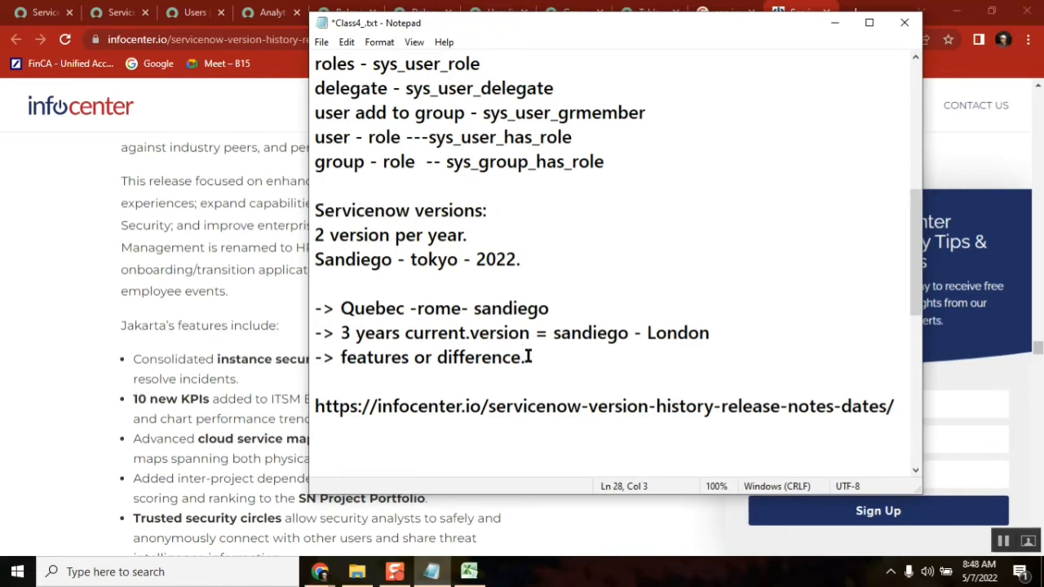
double_click(591, 332)
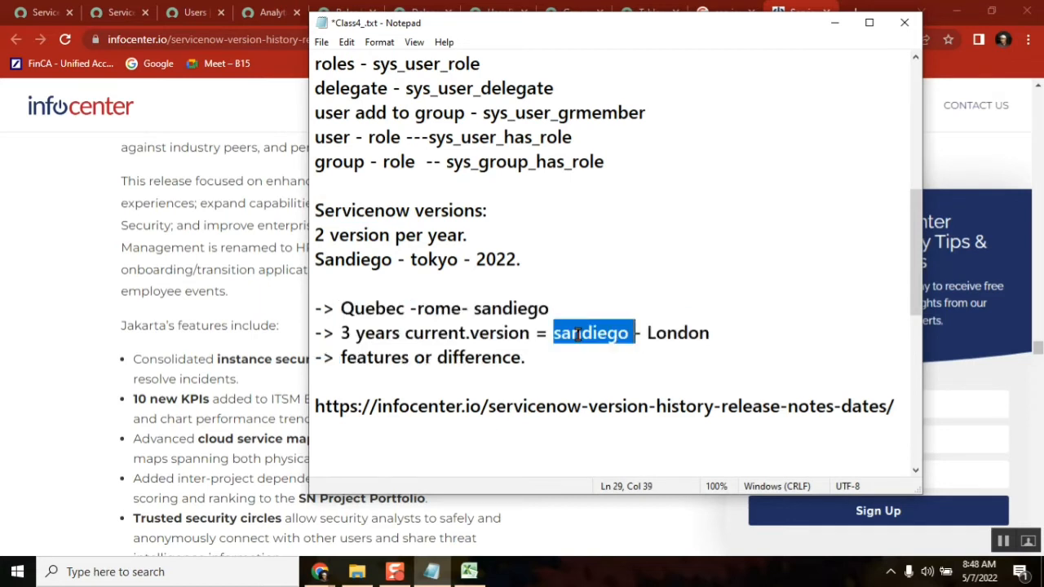
double_click(512, 308)
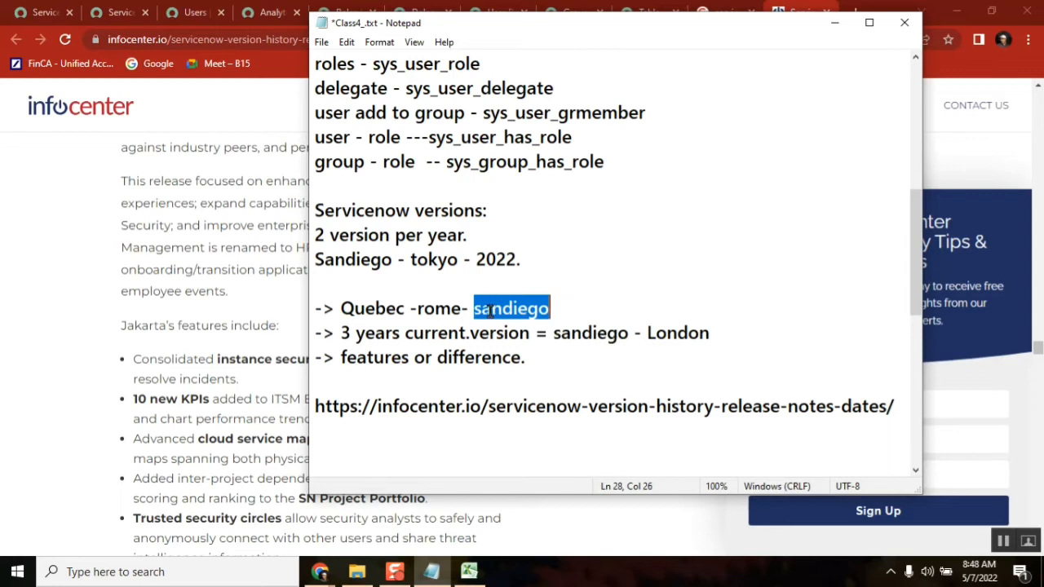
click(486, 308)
text(S)
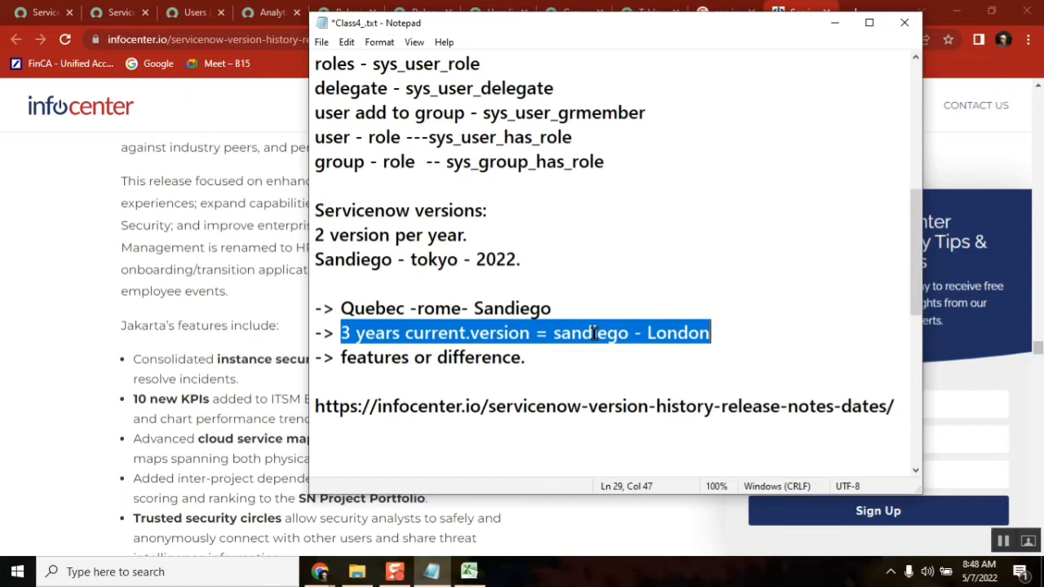
mouse_move(580, 300)
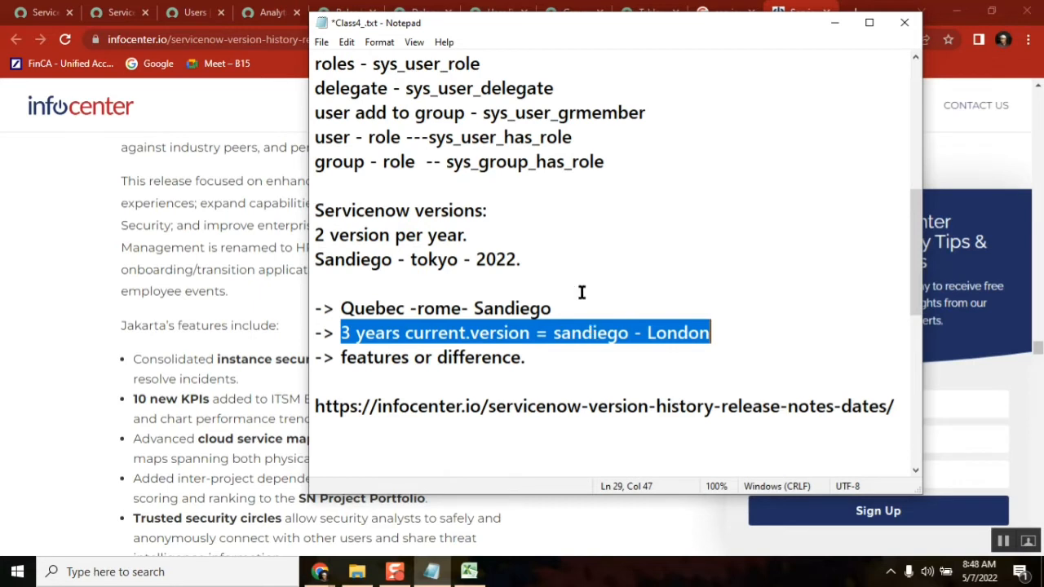
mouse_move(537, 266)
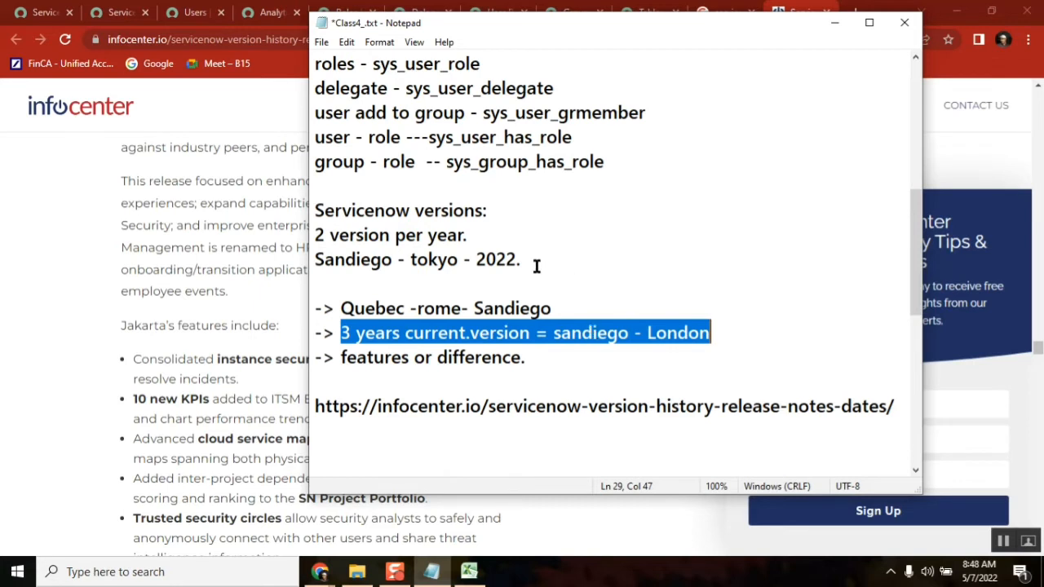
mouse_move(518, 287)
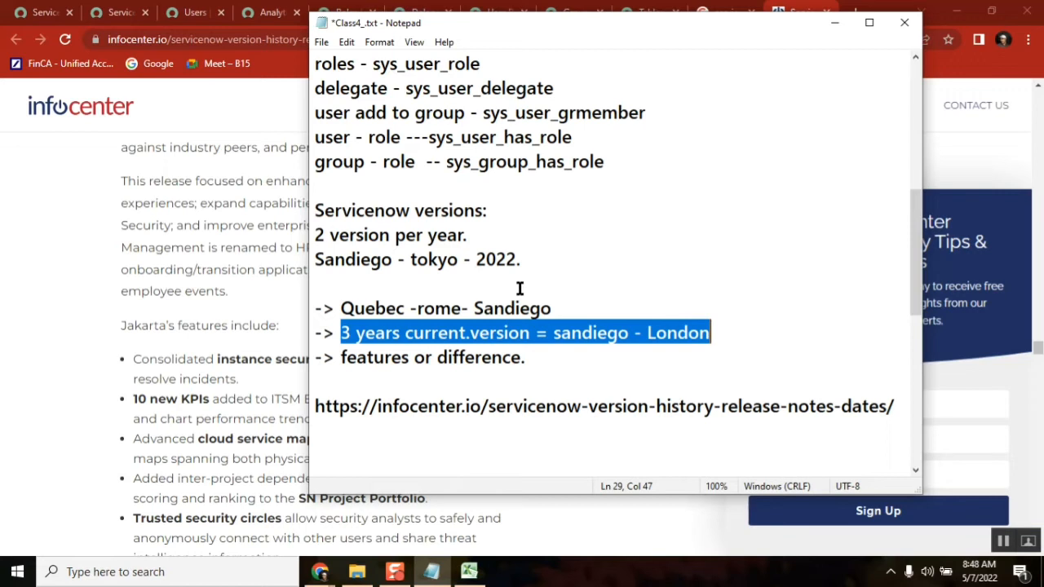
mouse_move(463, 276)
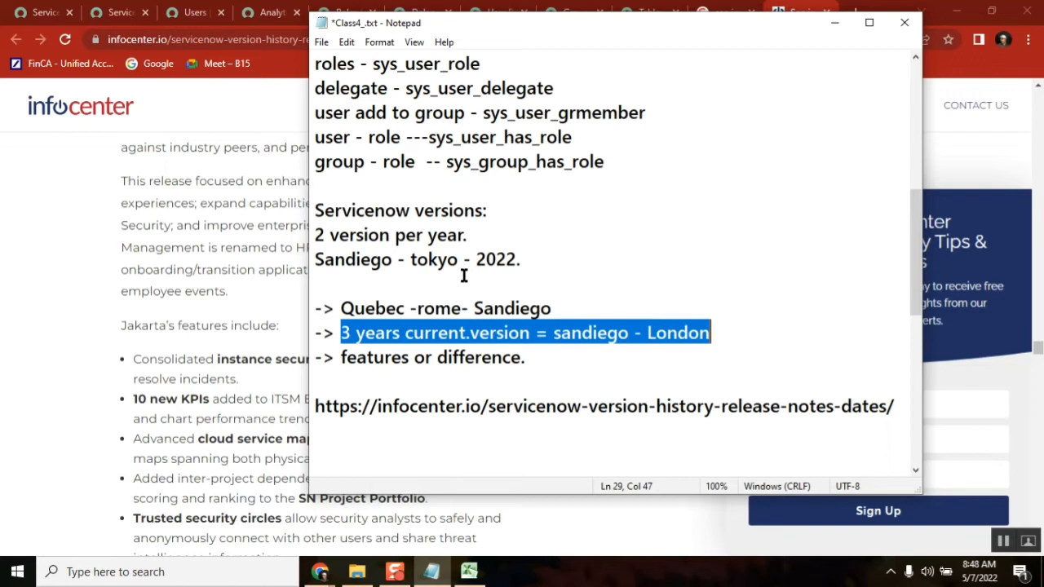
mouse_move(682, 371)
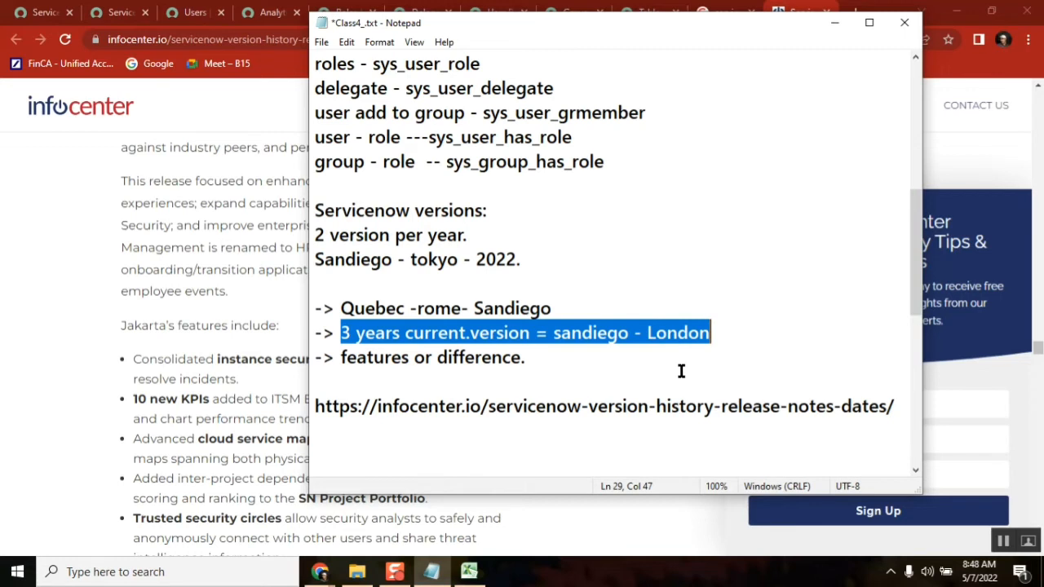
Add a blank line under the Servicenow versions heading and bring the browser back in front.
click(486, 211)
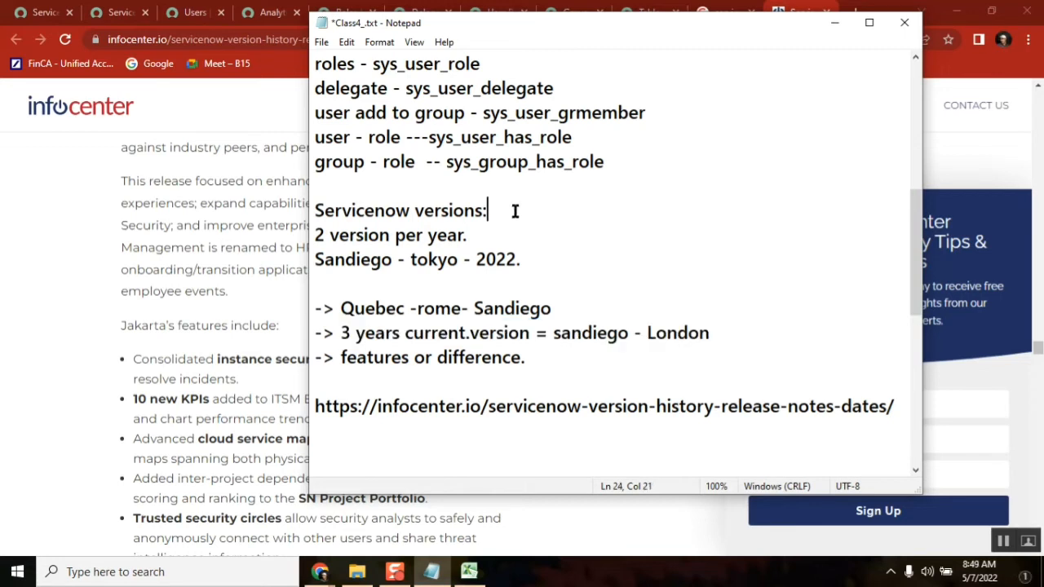
key(Return)
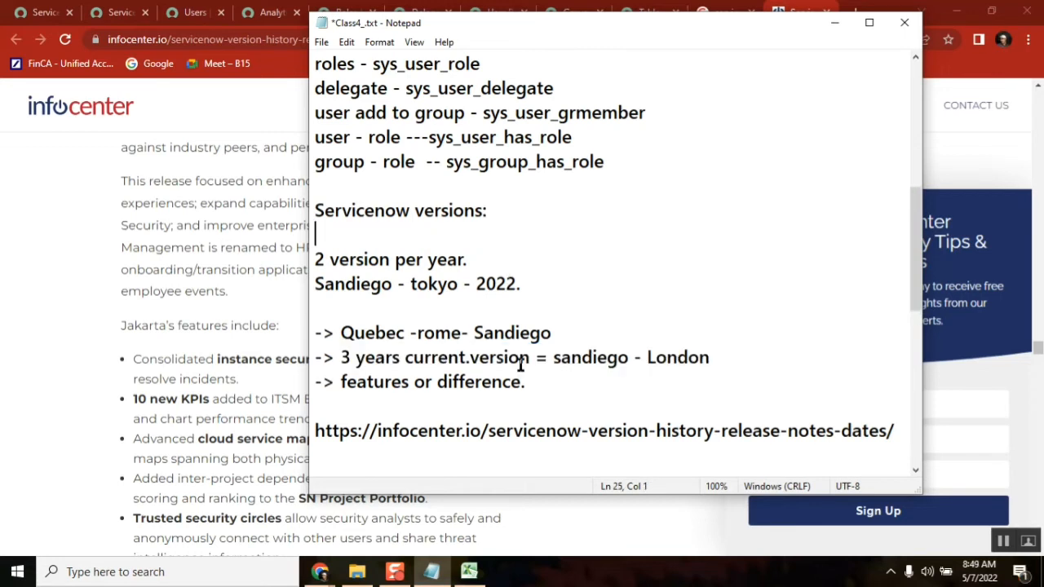
click(528, 382)
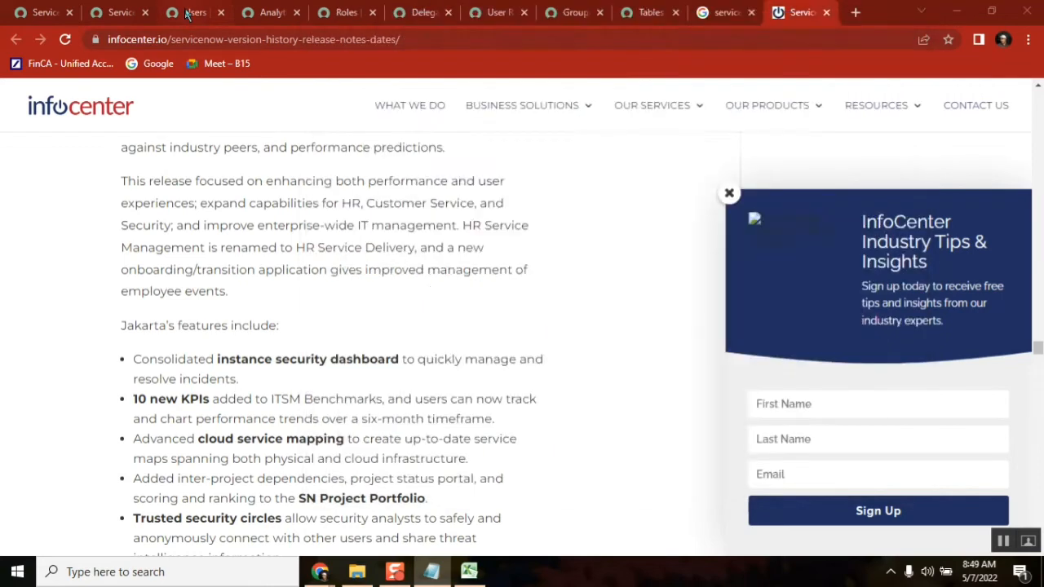
View the Users list via the address bar, then switch the instance to the newer Next Experience interface.
click(194, 13)
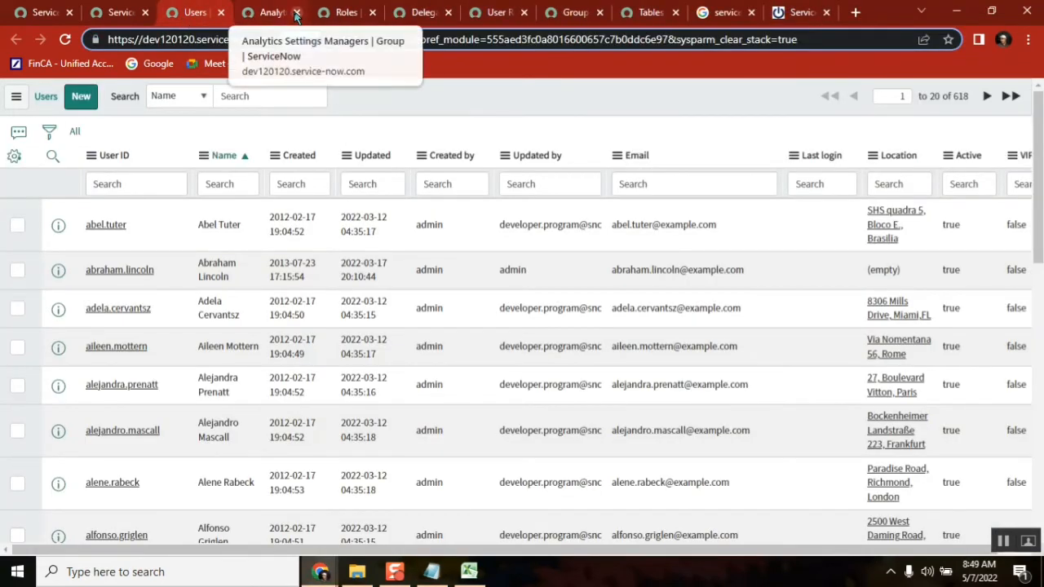
click(295, 13)
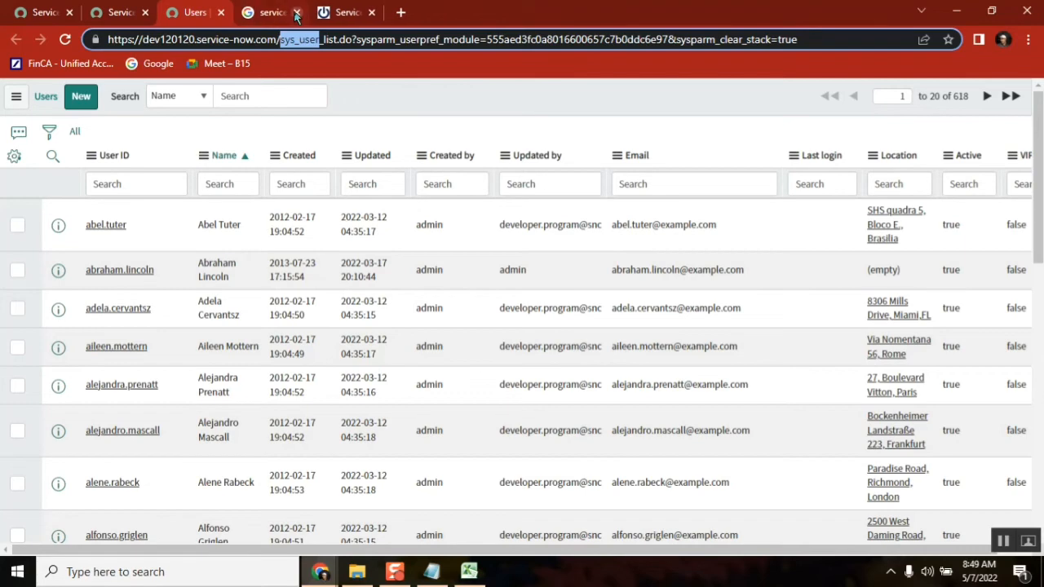
click(296, 13)
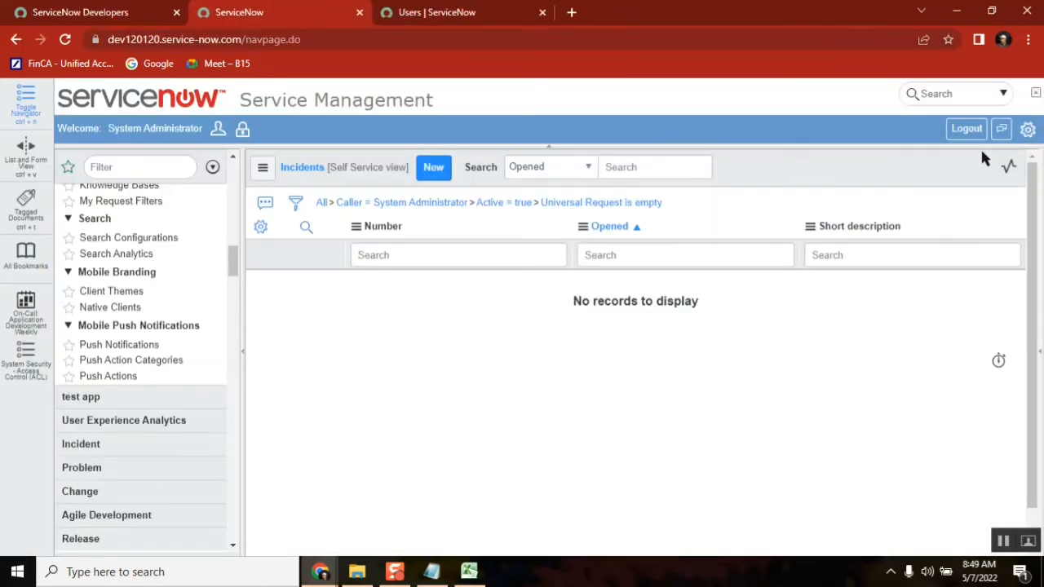
mouse_move(1027, 128)
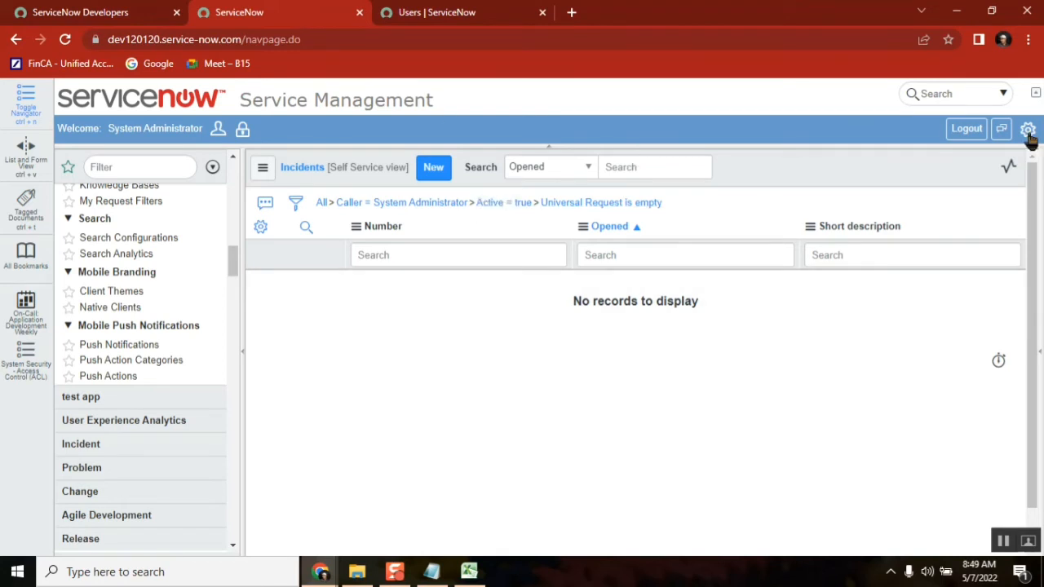
click(1028, 129)
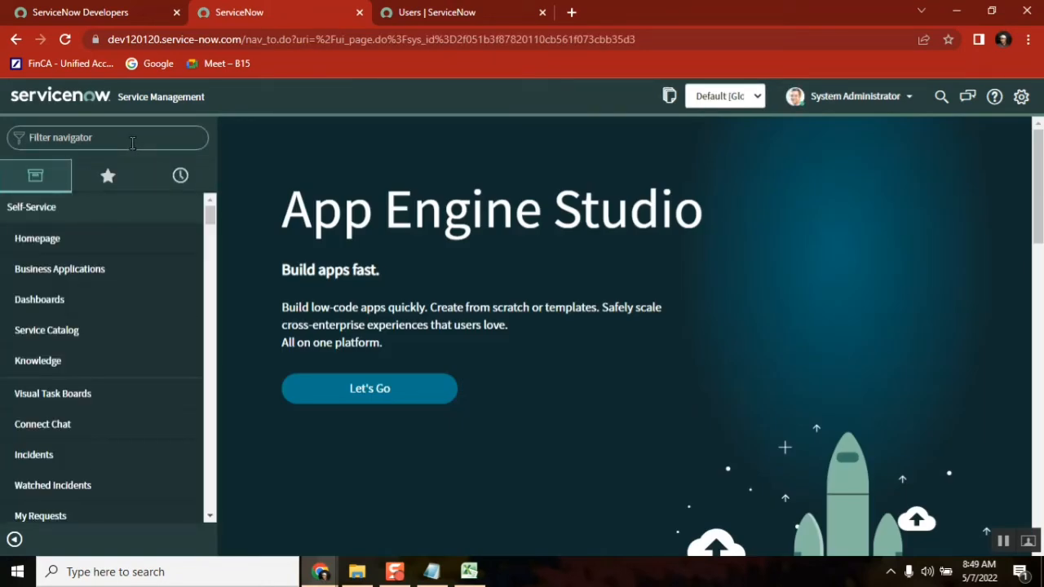
Filter the navigator for 'stats' and show the Servlet statistics page with build name Quebec.
text(st)
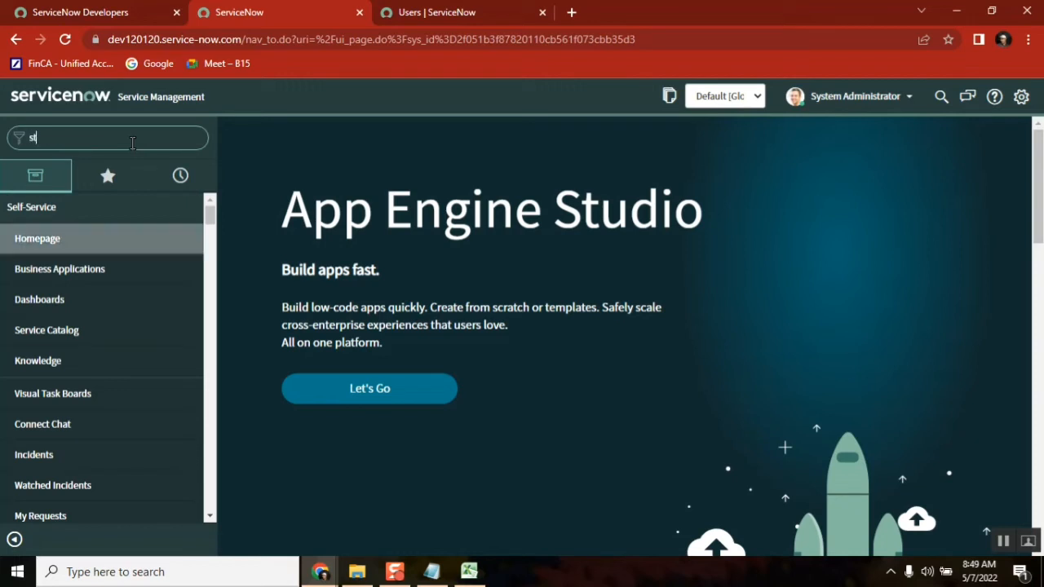
text(ats)
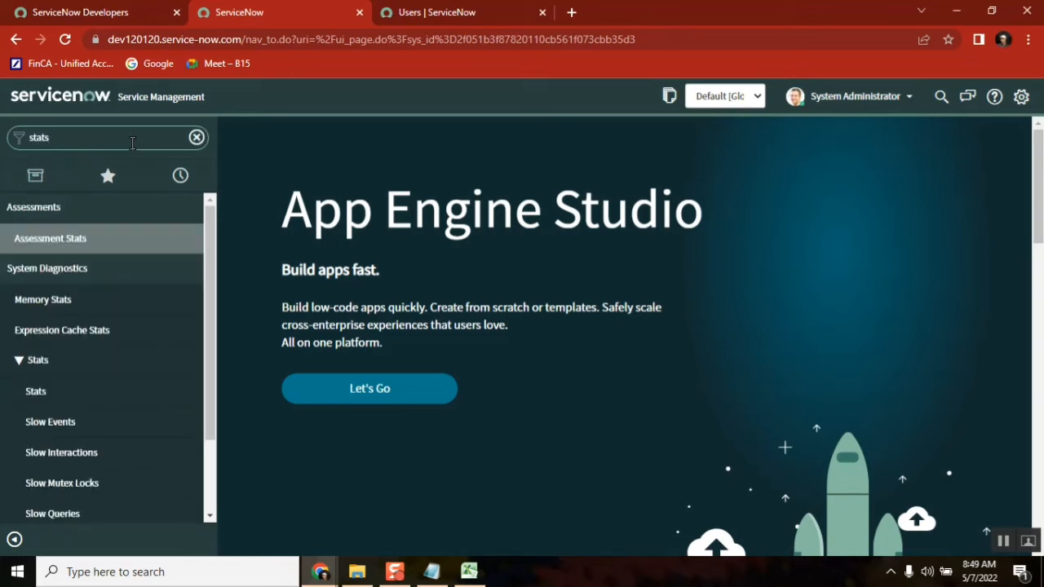
mouse_move(36, 391)
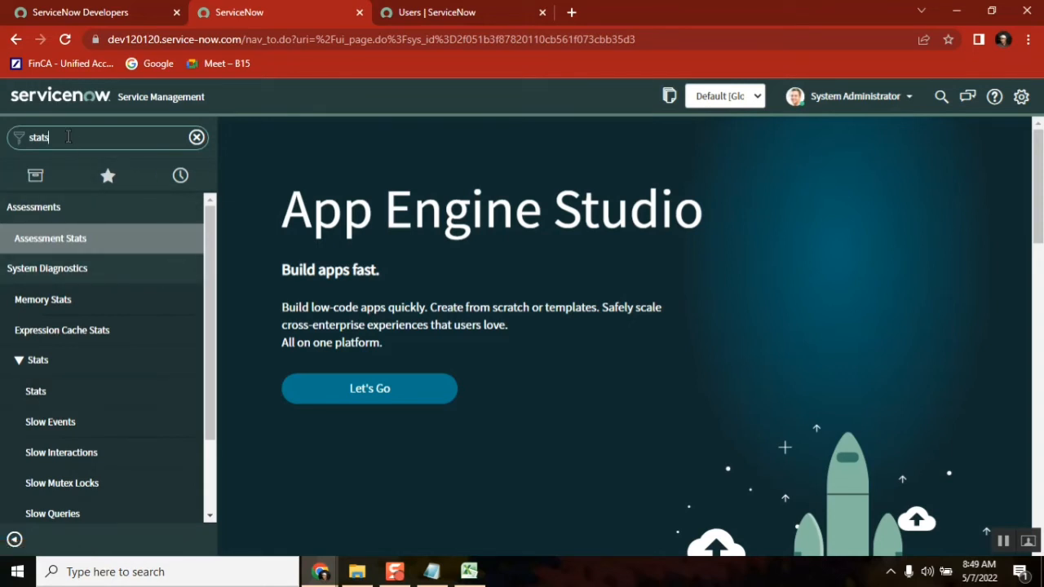
click(196, 137)
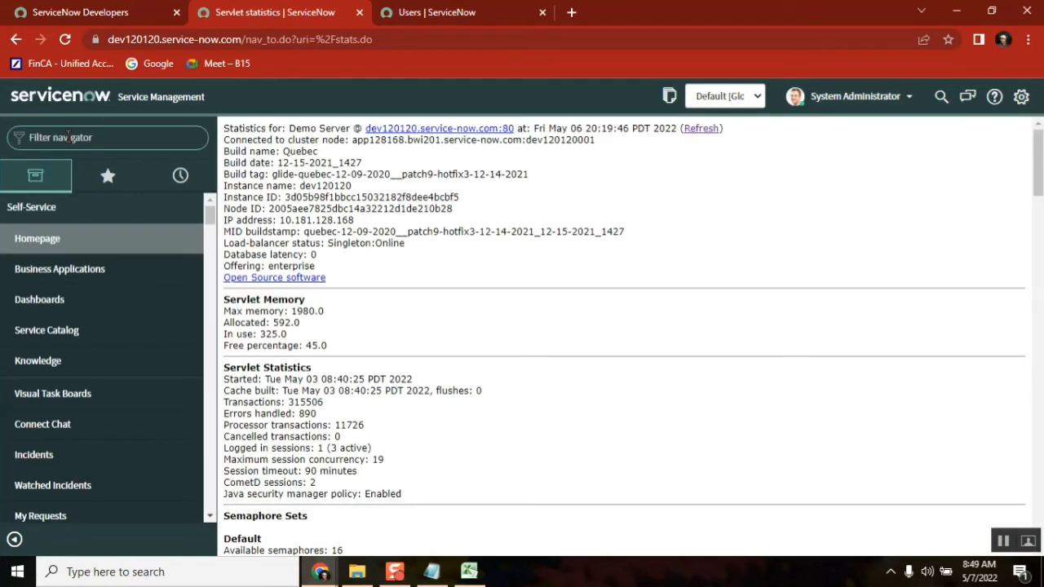
mouse_move(314, 254)
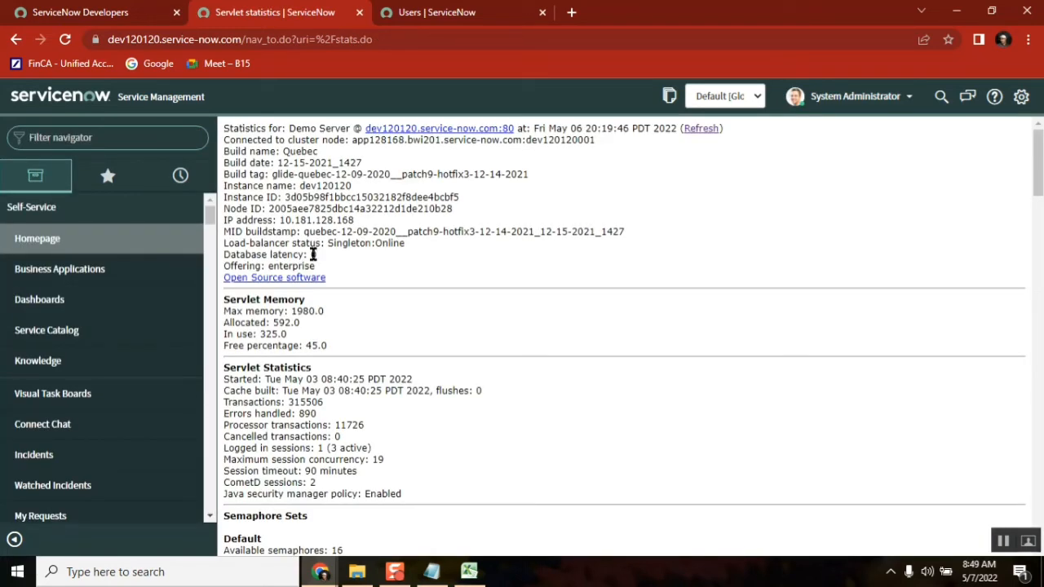
double_click(300, 150)
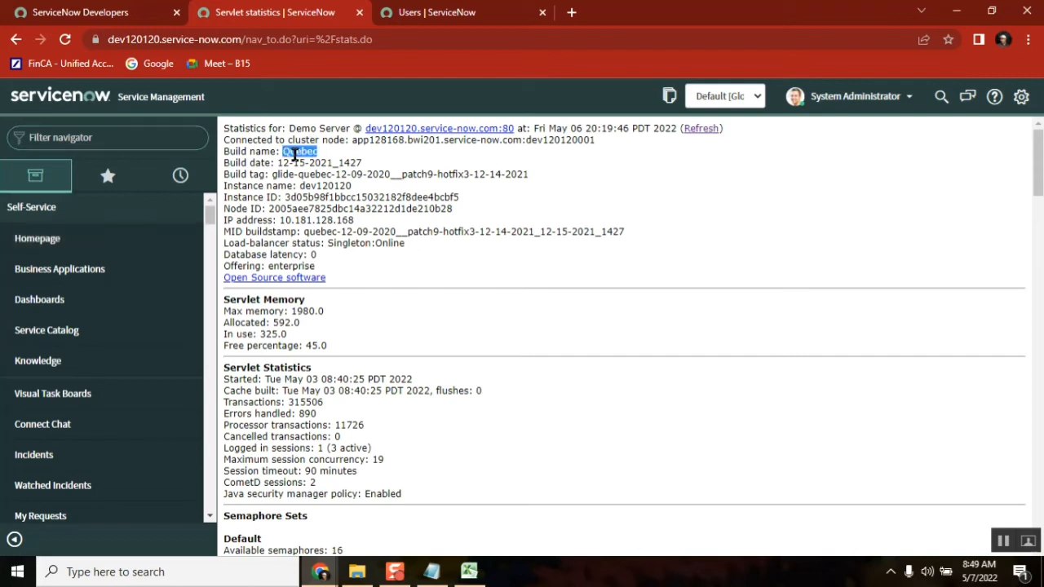
click(220, 39)
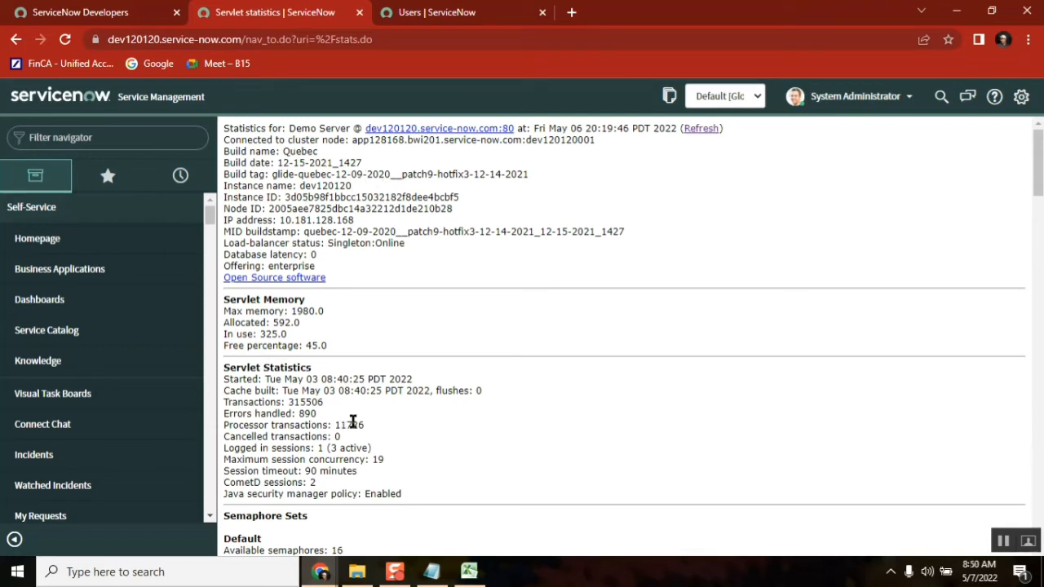
mouse_move(318, 161)
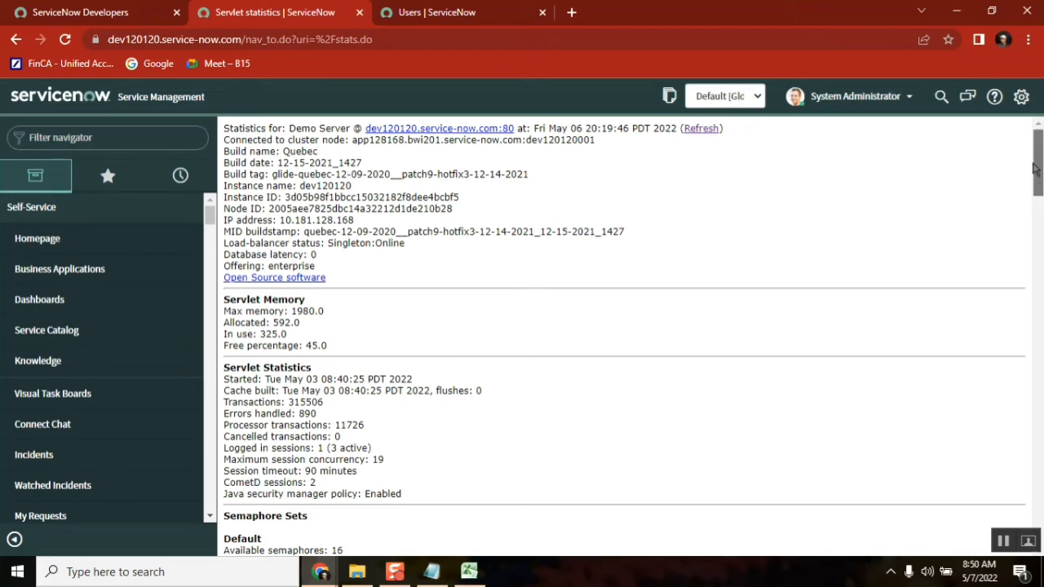
scroll(down, 3)
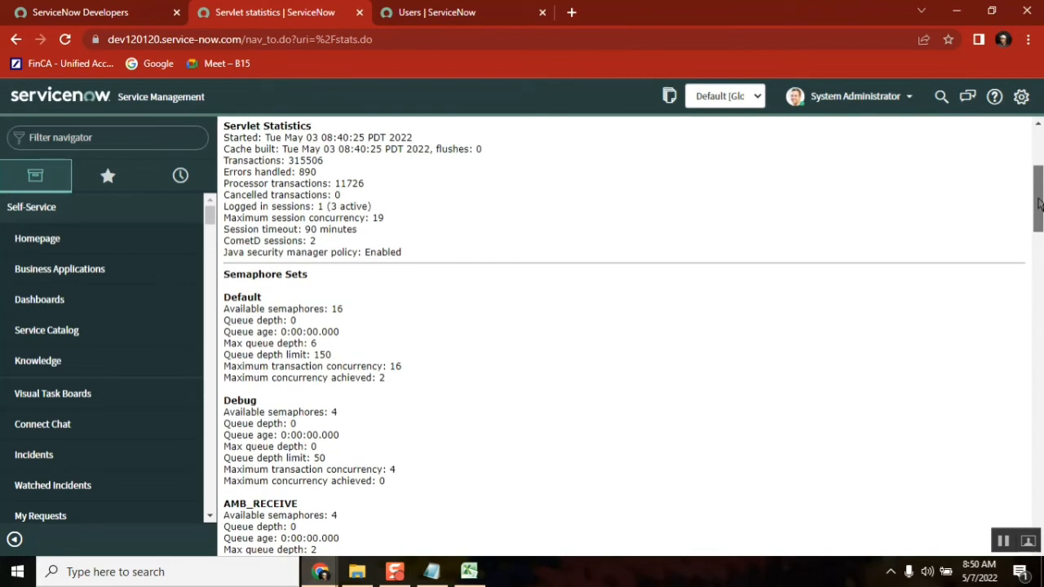
scroll(up, 3)
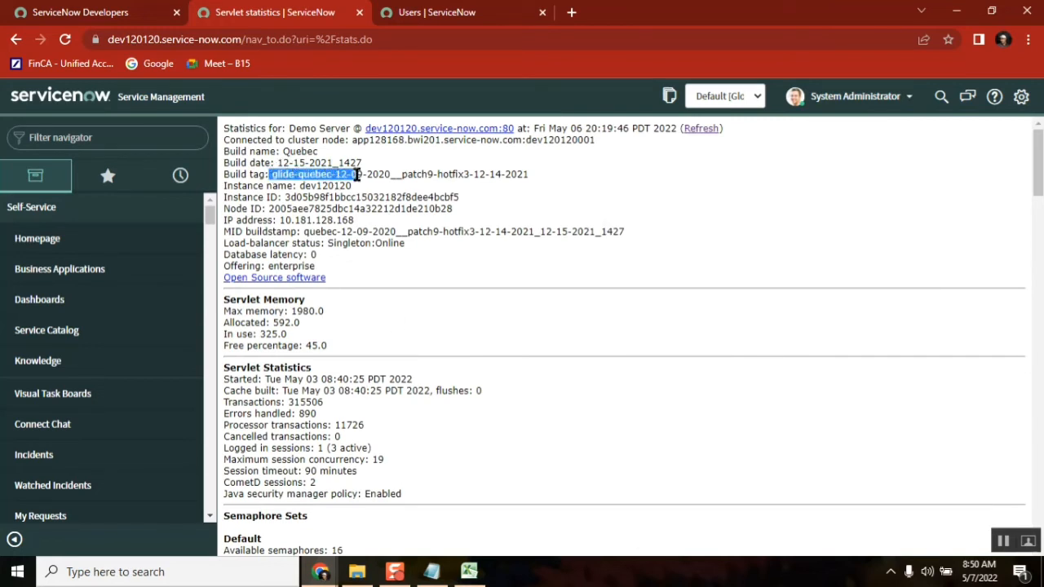
drag(356, 172, 528, 172)
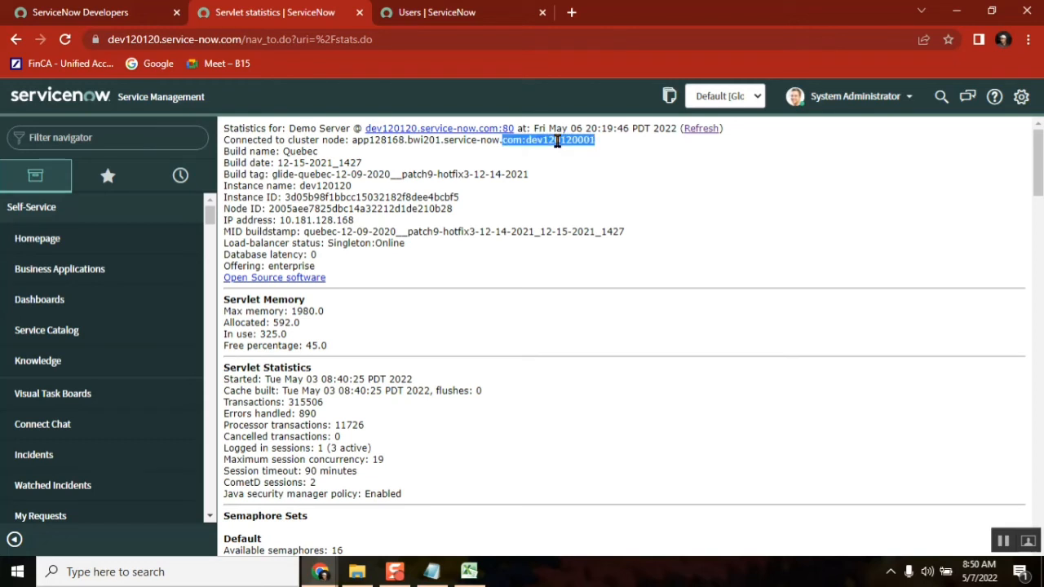
mouse_move(607, 157)
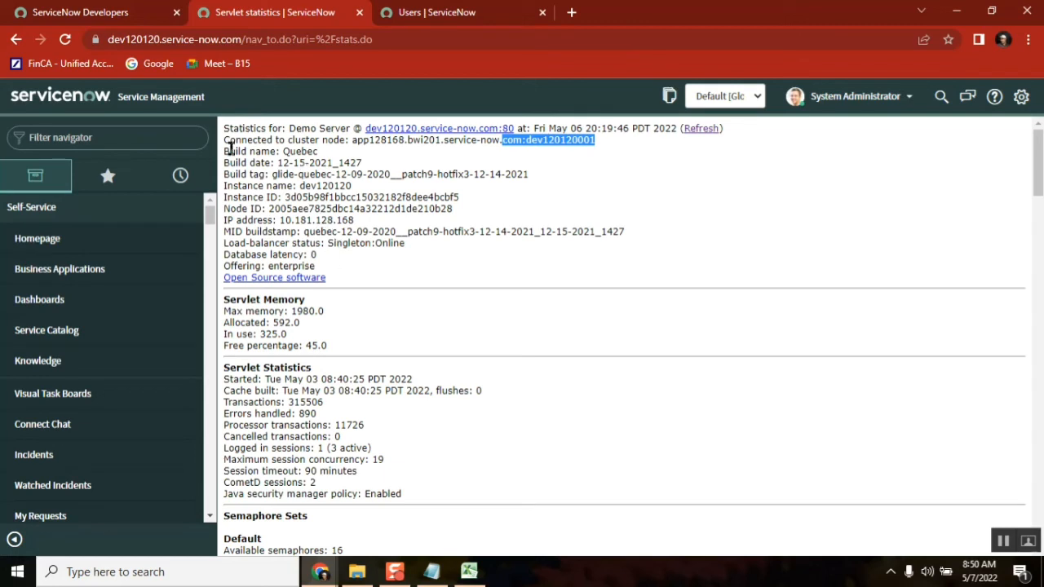
mouse_move(385, 202)
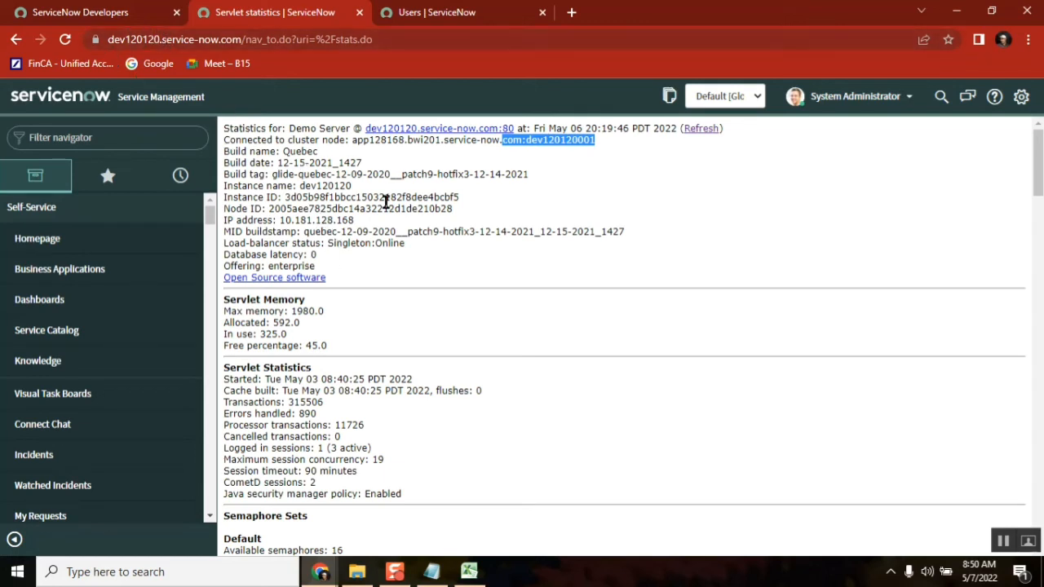
mouse_move(273, 176)
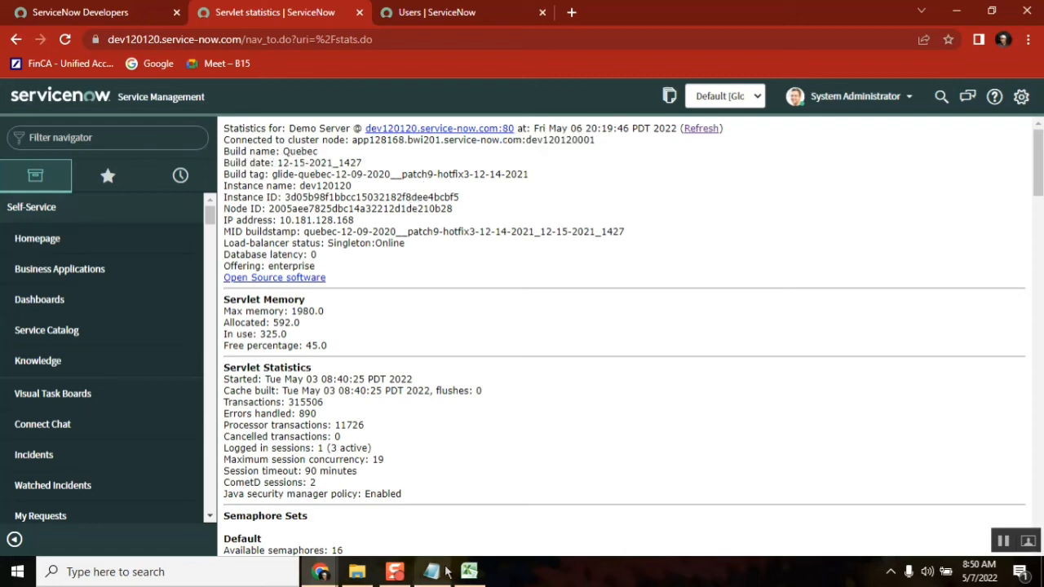
Add the note line '-> how to know instance version - stats.do' in Notepad, correcting a typo midway.
click(431, 571)
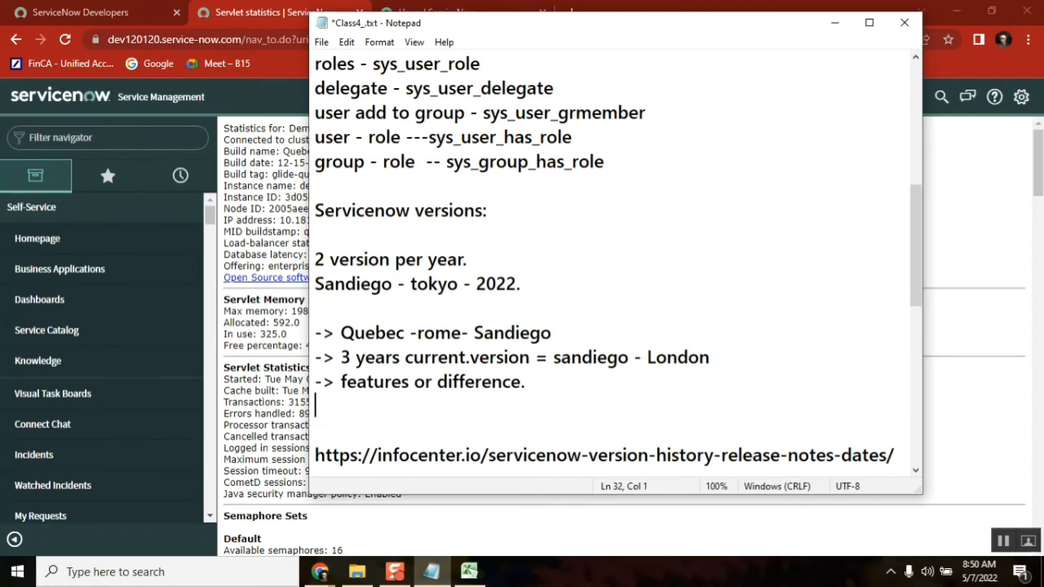
text(->)
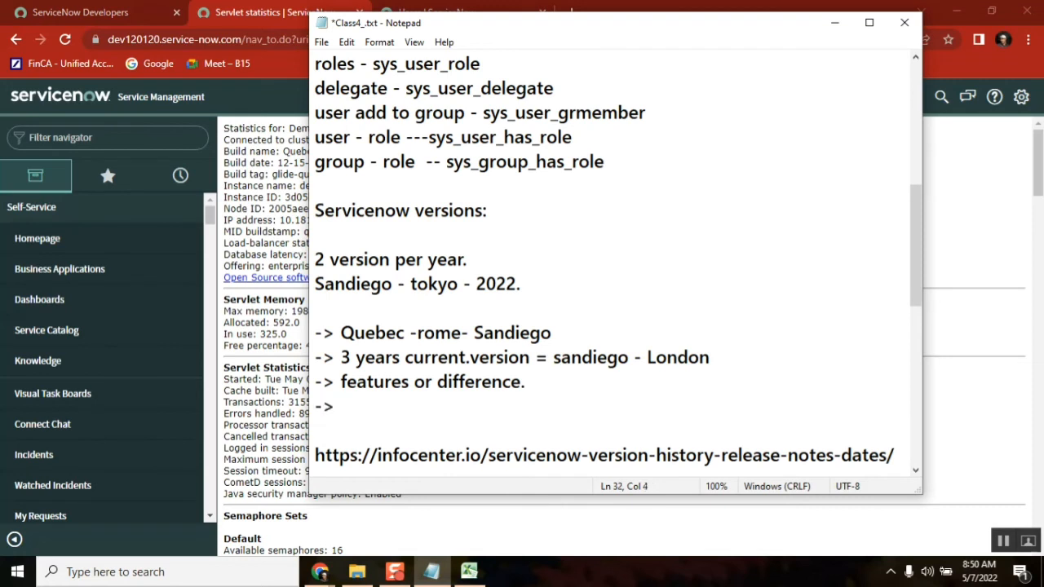
text(how to know)
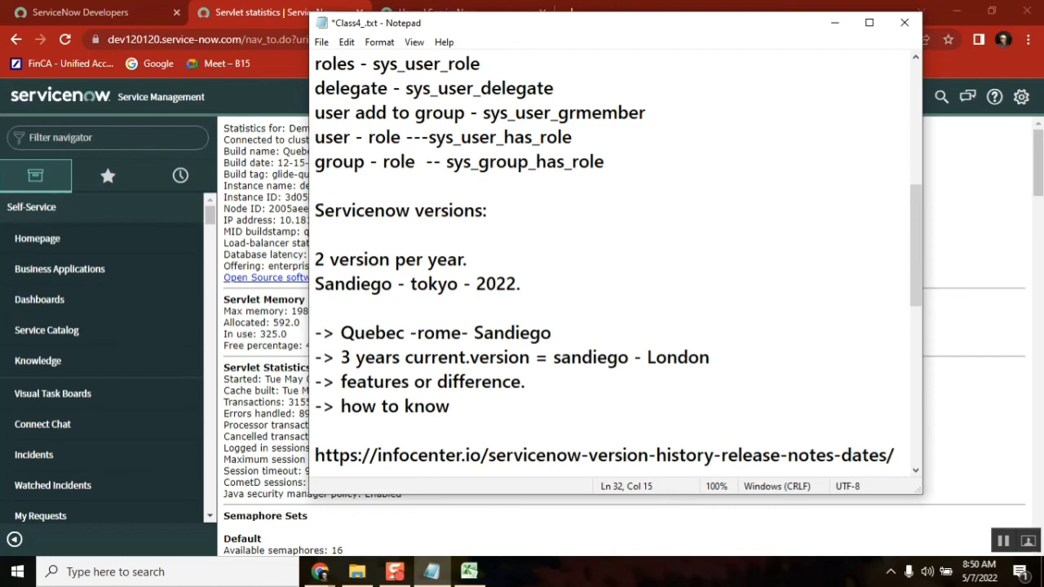
text(version)
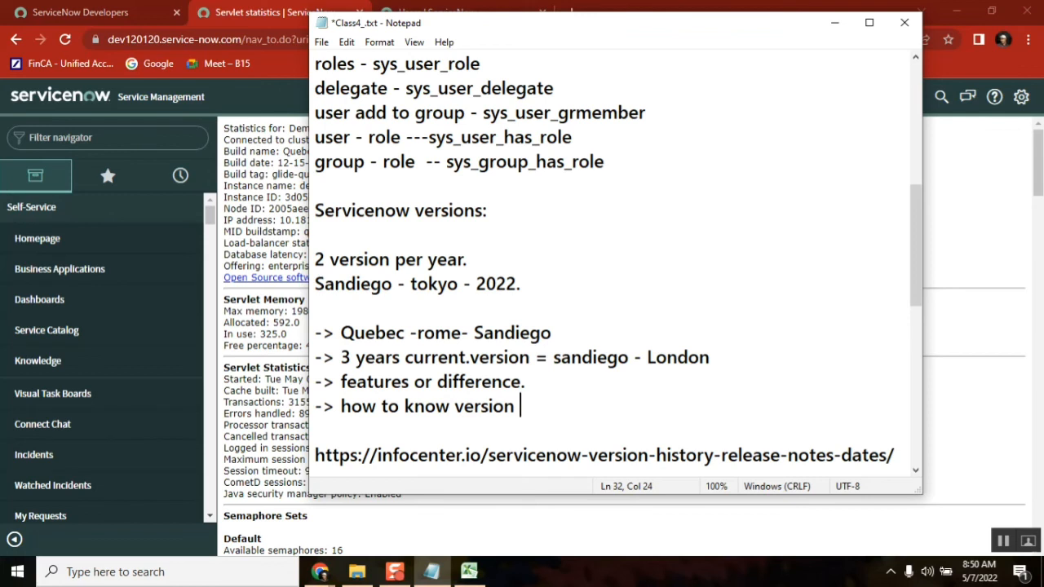
key(Backspace)
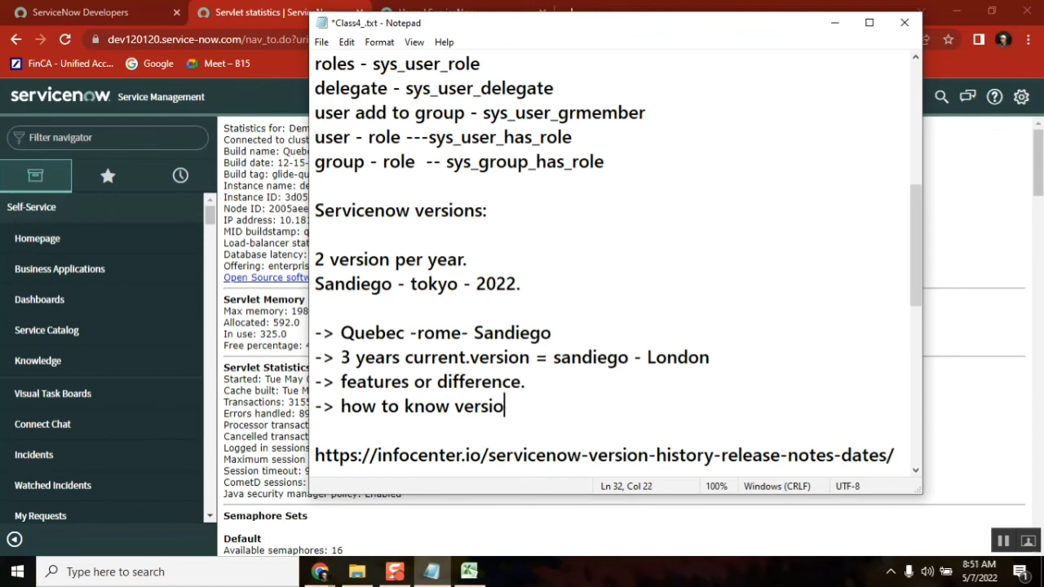
key(BackSpace)
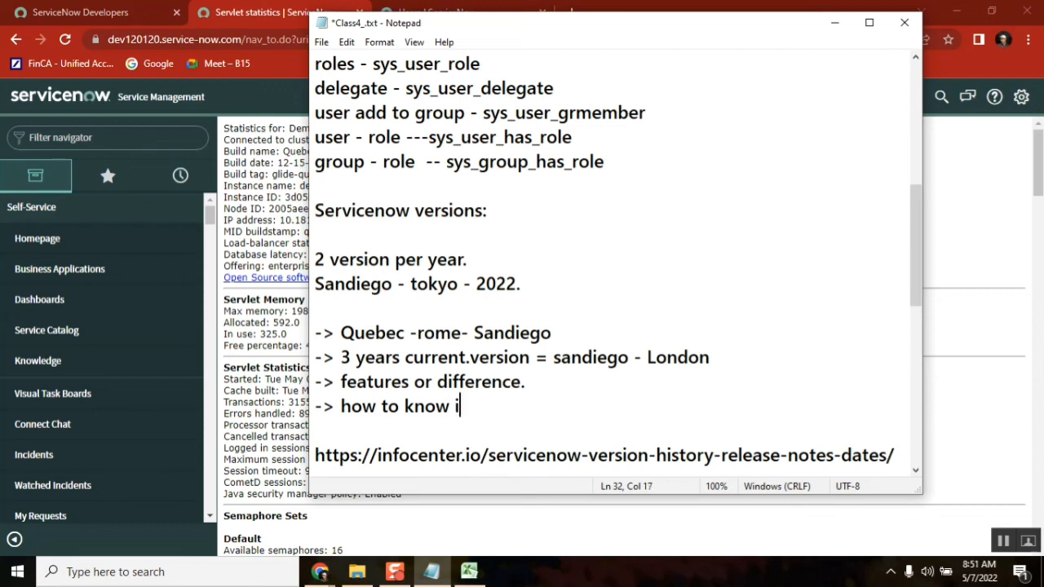
text(nst)
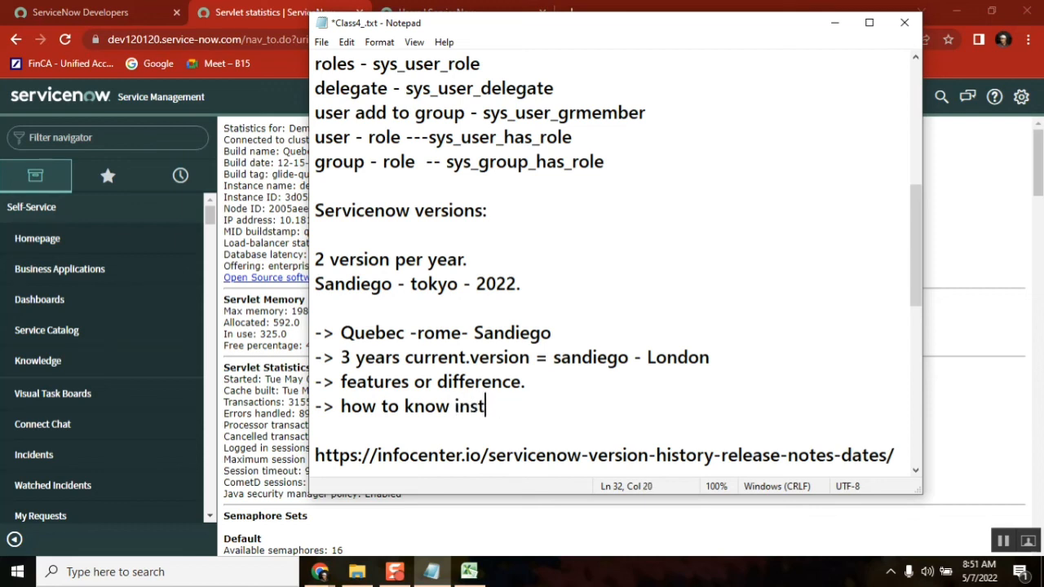
text(ance version)
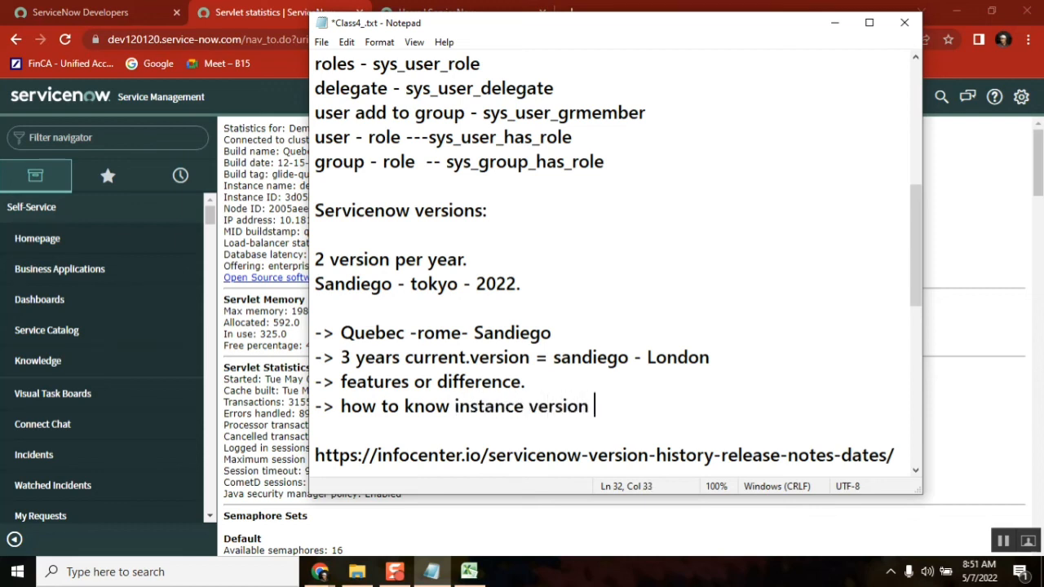
text(- stats)
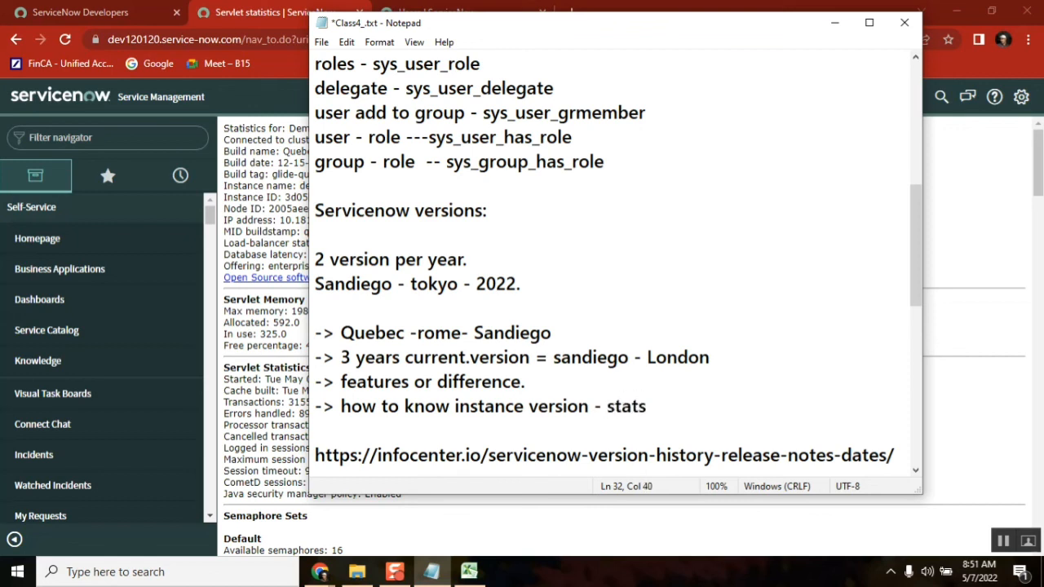
text(.do)
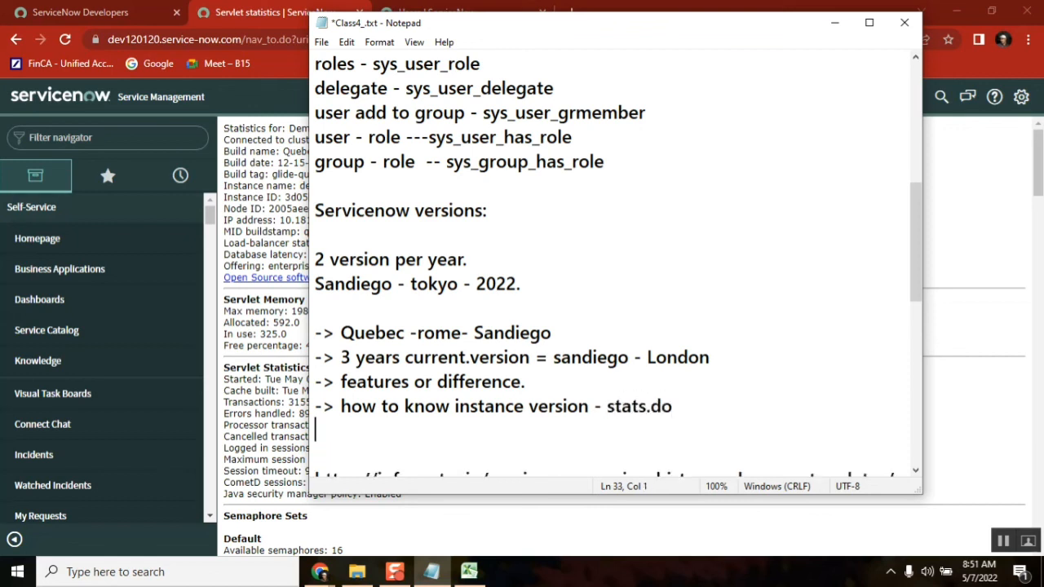